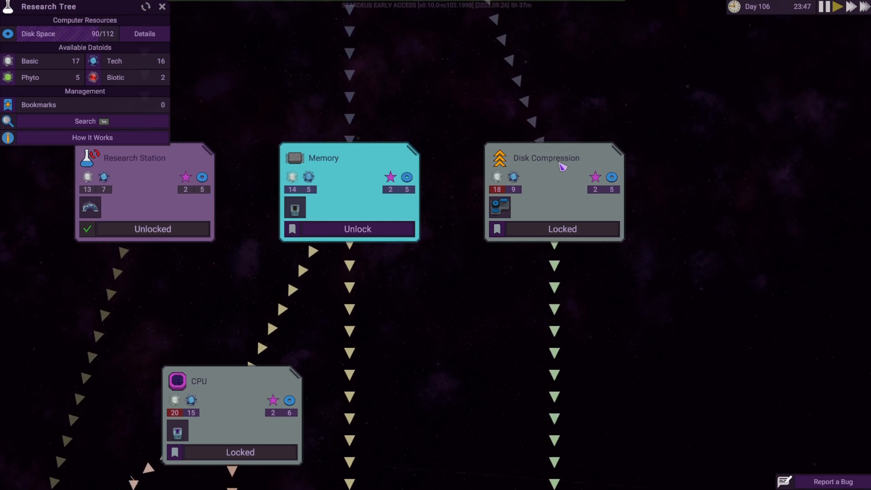
pyautogui.moveTo(561, 170)
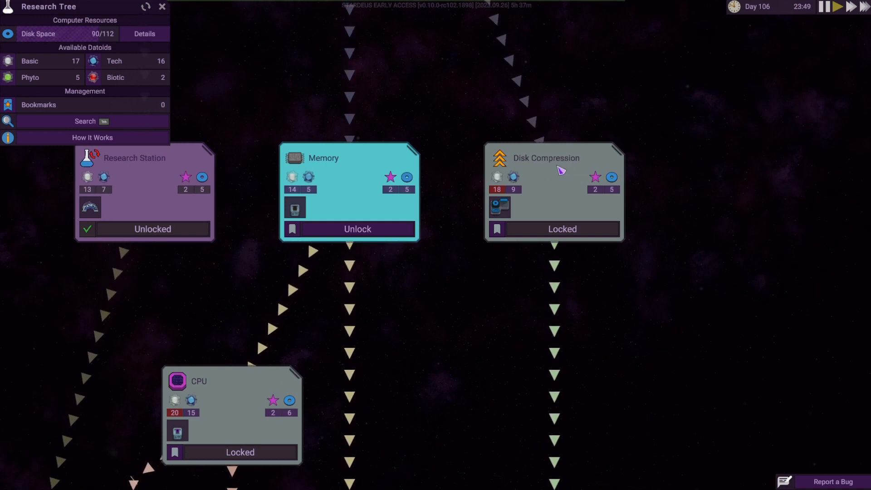
pyautogui.moveTo(539, 175)
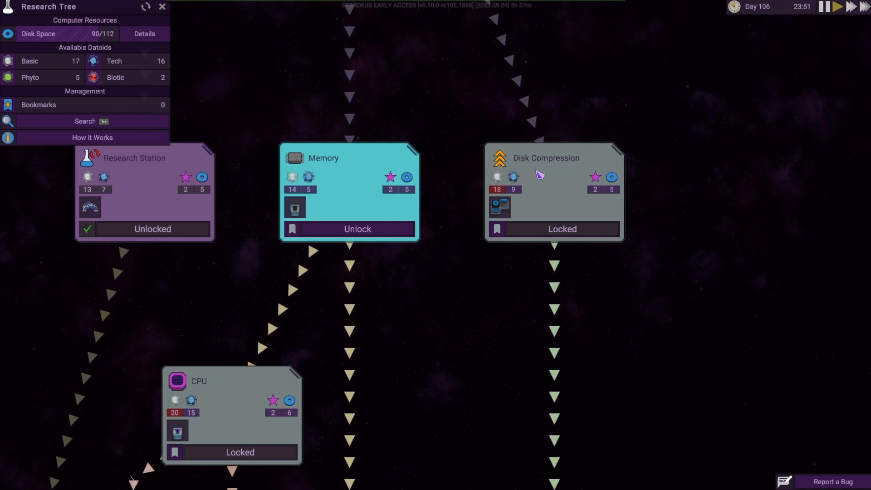
# - Close the Research Tree panel to return to the ship
pyautogui.click(162, 7)
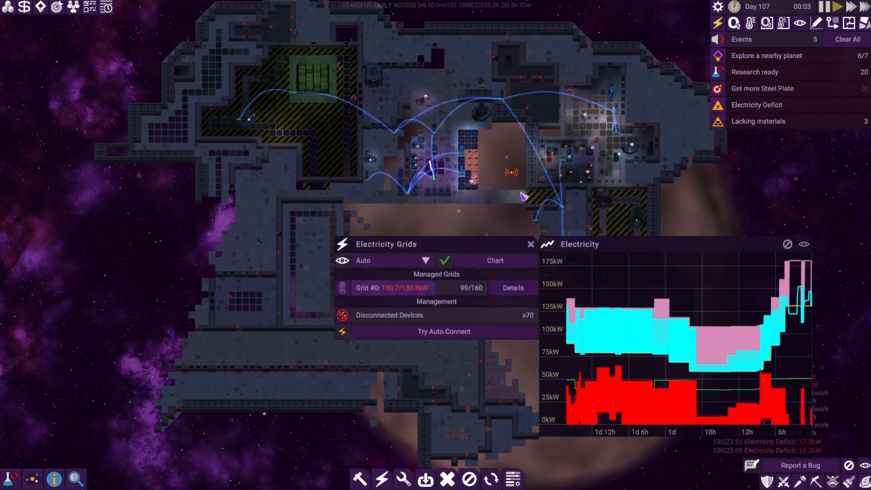
# - Close the Electricity Grids panel and its electricity chart
pyautogui.click(530, 244)
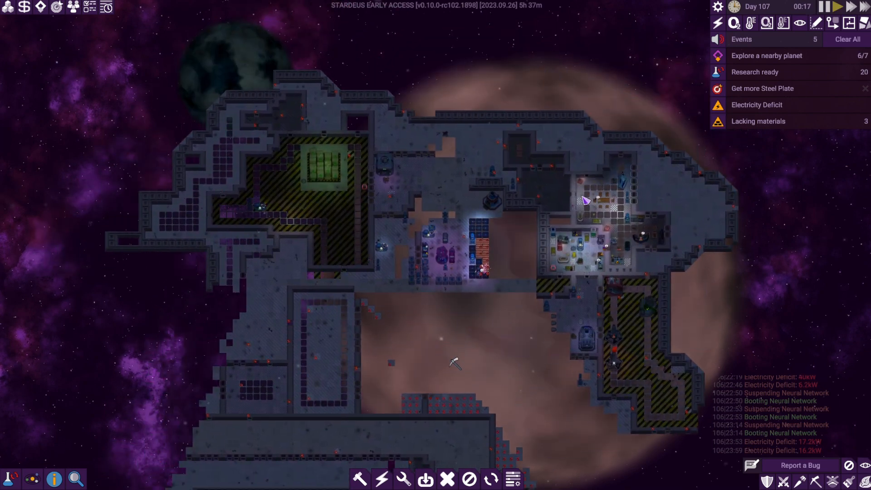
pyautogui.moveTo(411, 376)
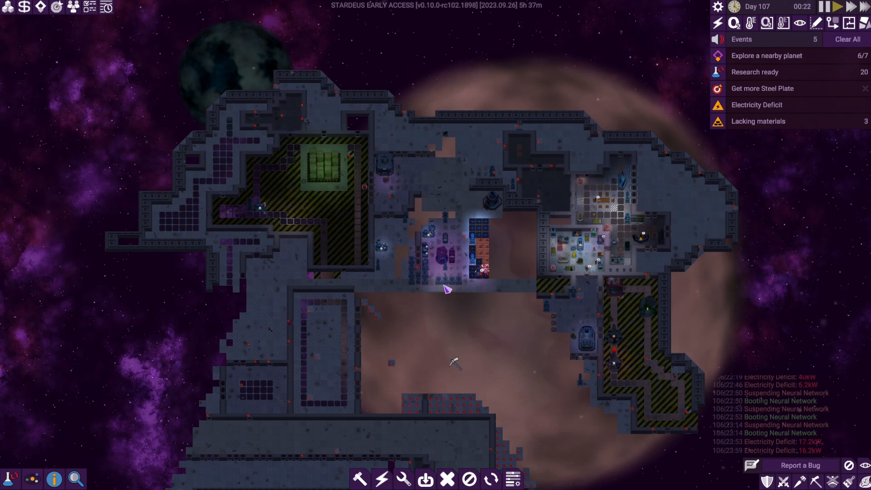
pyautogui.moveTo(492, 291)
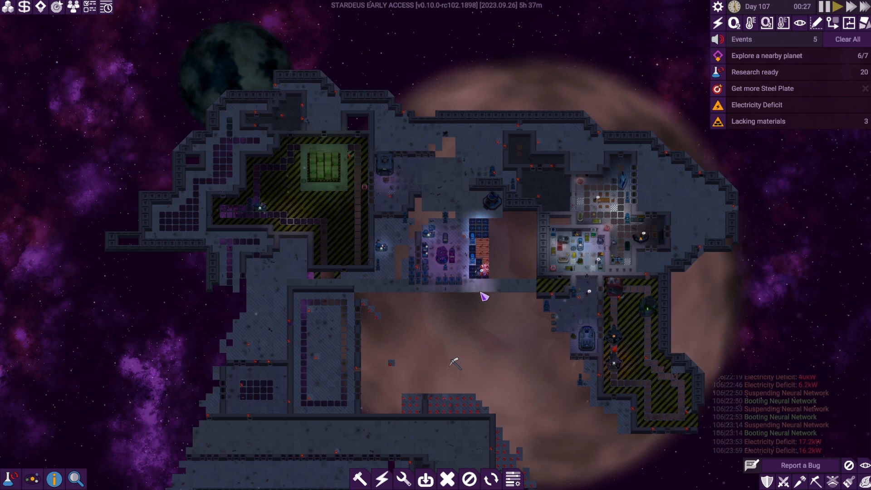
pyautogui.moveTo(485, 308)
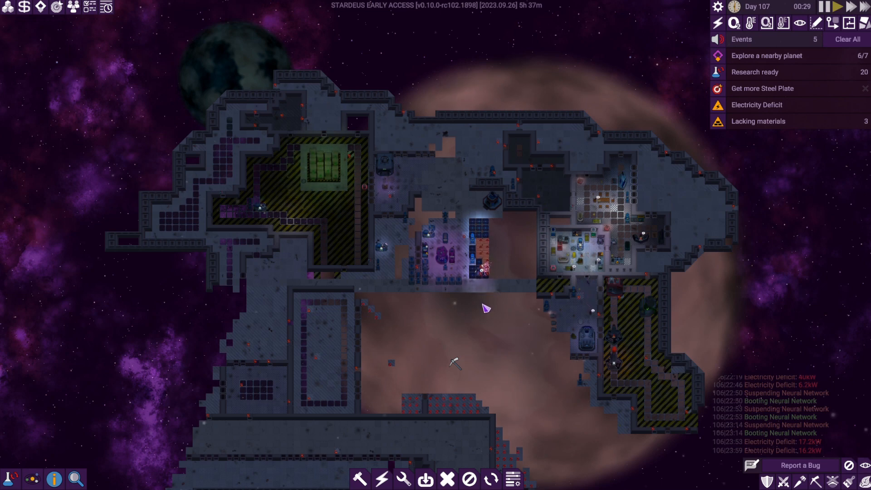
pyautogui.moveTo(544, 269)
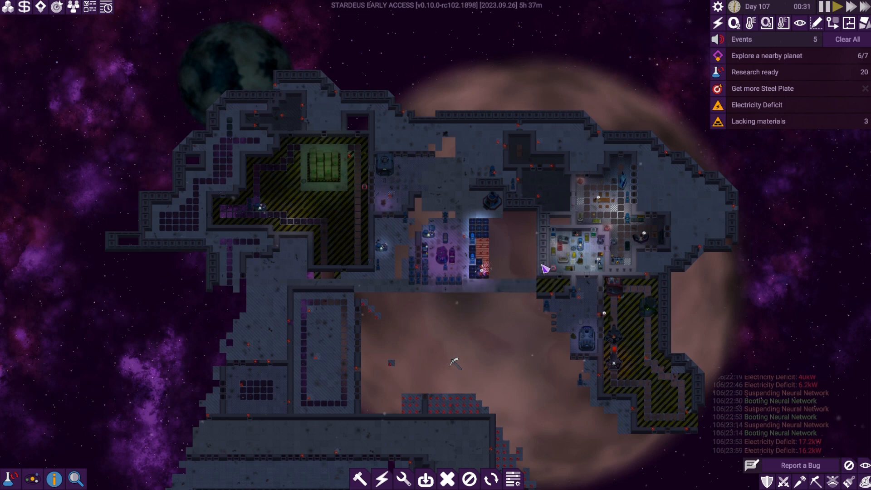
pyautogui.moveTo(727, 155)
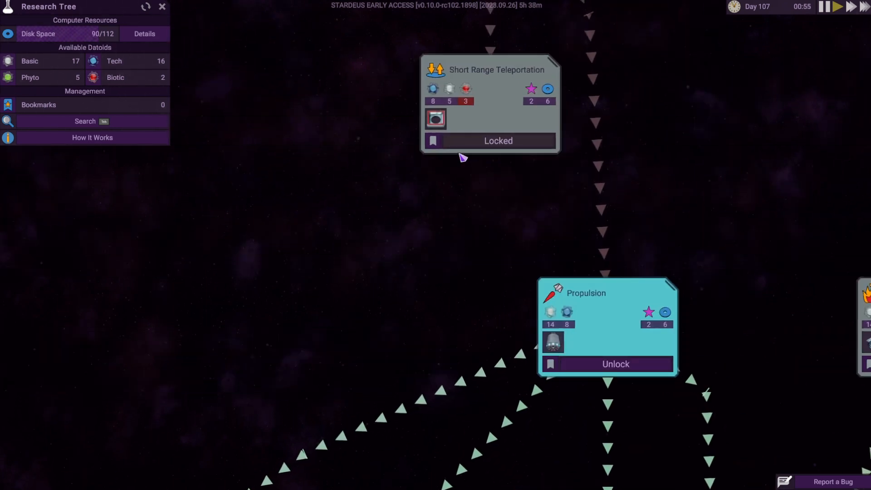
pyautogui.moveTo(684, 171)
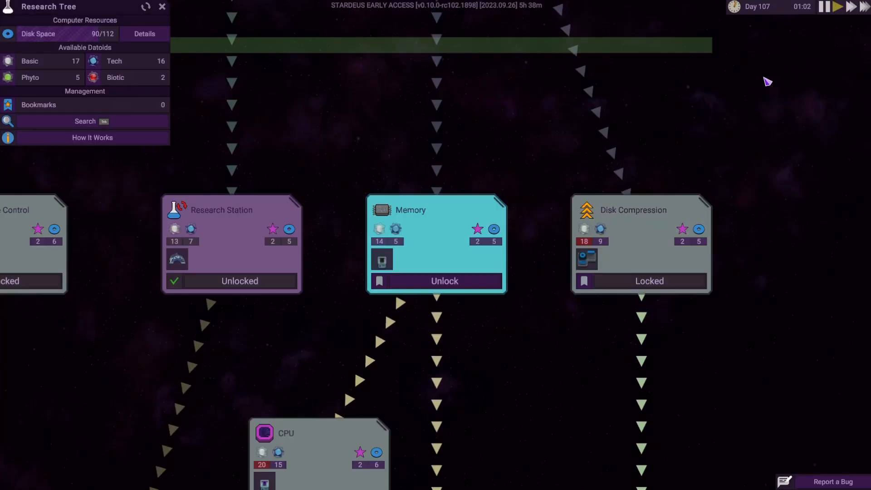
pyautogui.moveTo(382, 261)
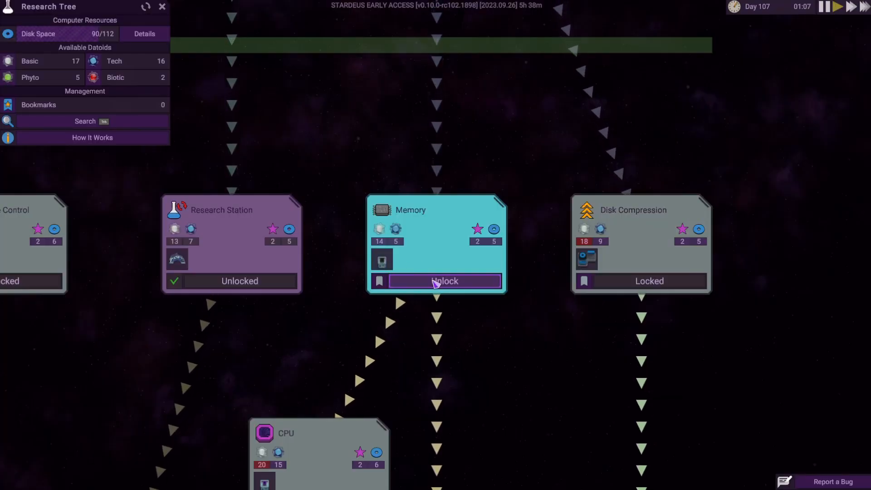
pyautogui.moveTo(382, 259)
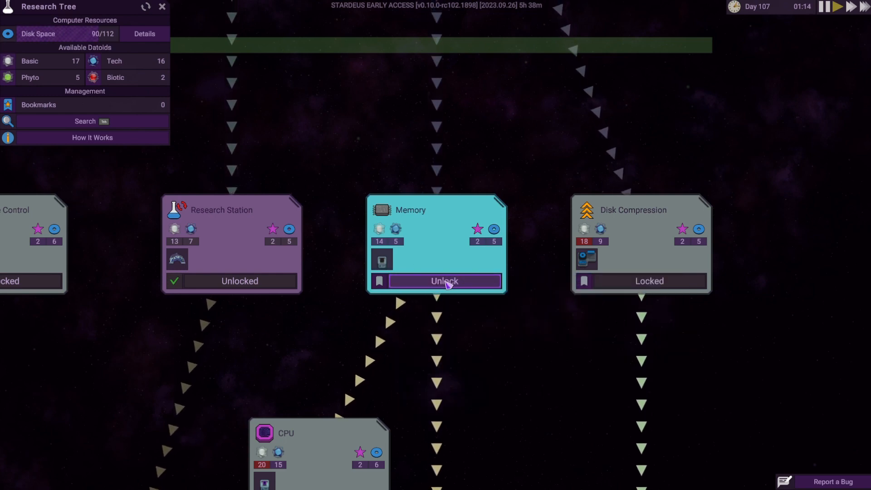
# - Unlock Memory research, bringing disk space to 95/112
pyautogui.click(445, 280)
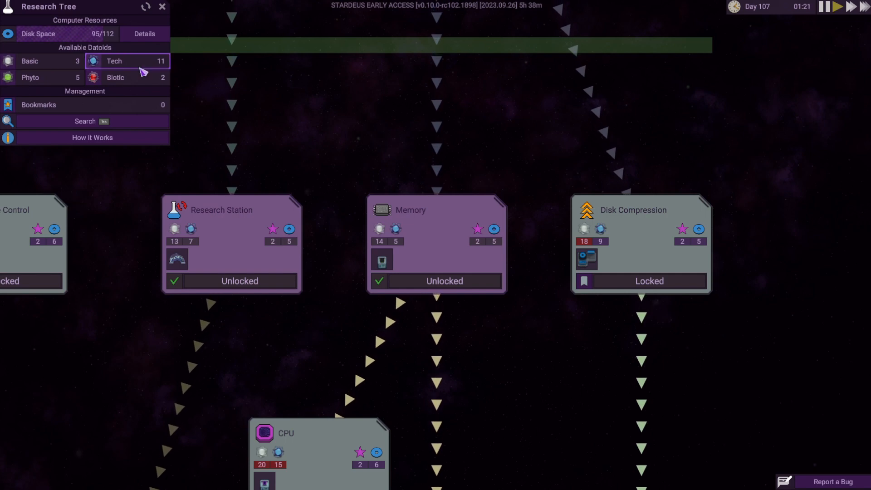
pyautogui.moveTo(514, 153)
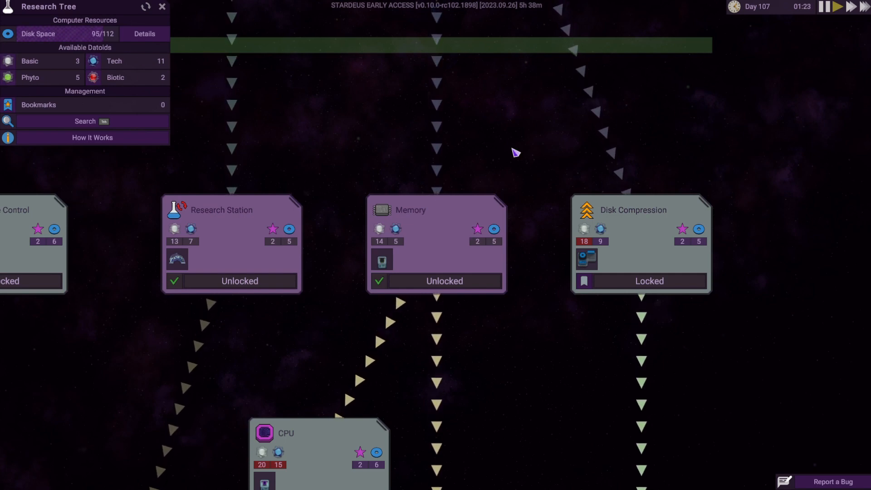
pyautogui.moveTo(588, 117)
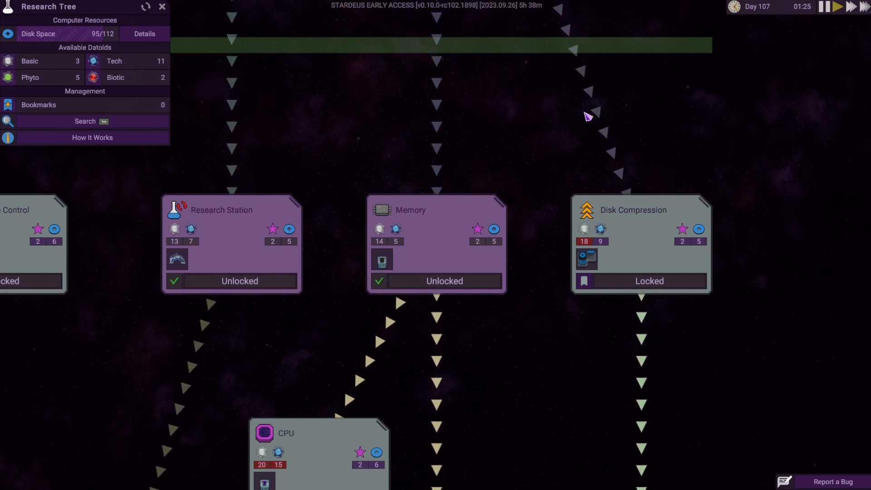
# - Close the Research Tree and zoom in on the solar panels near the research station
pyautogui.click(163, 7)
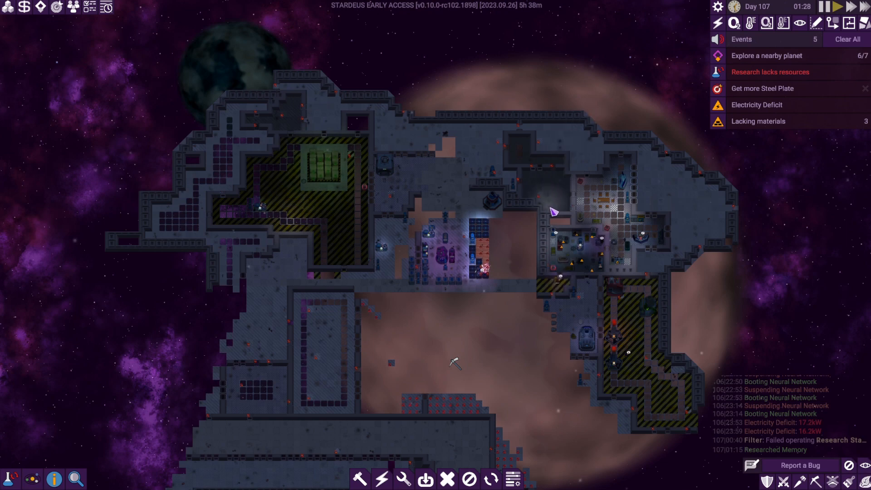
pyautogui.moveTo(772, 130)
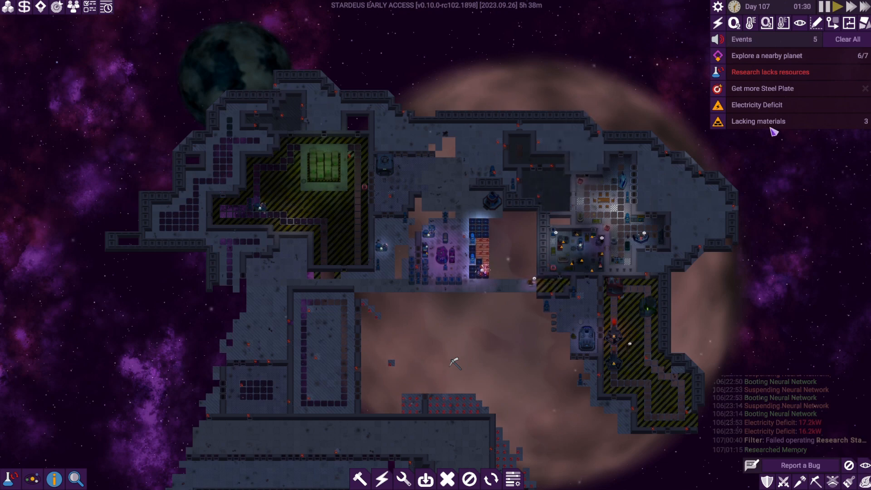
pyautogui.moveTo(581, 210)
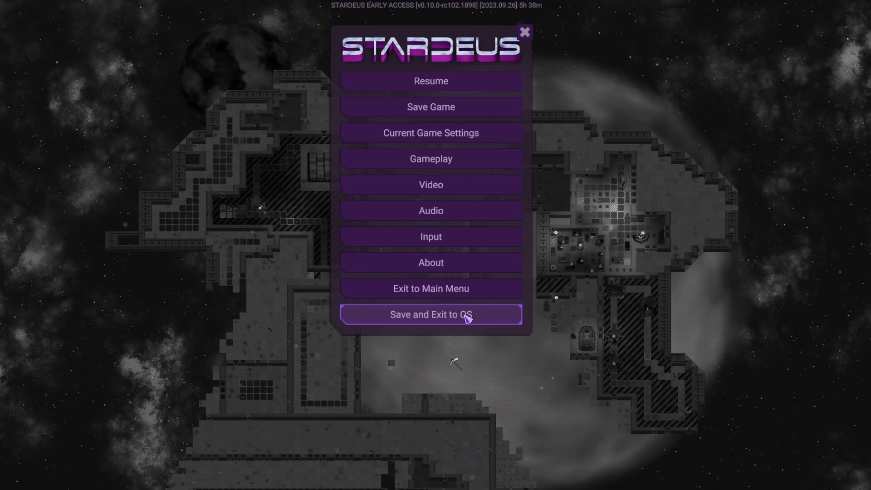
pyautogui.click(430, 81)
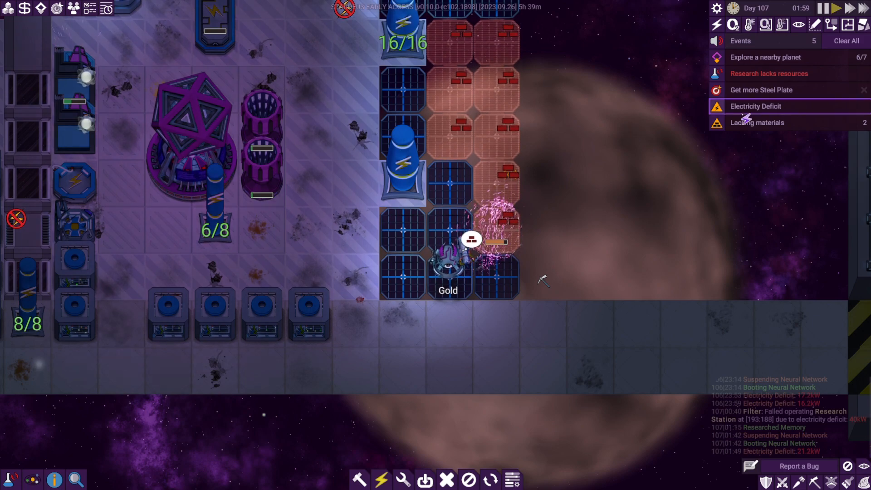
pyautogui.click(755, 106)
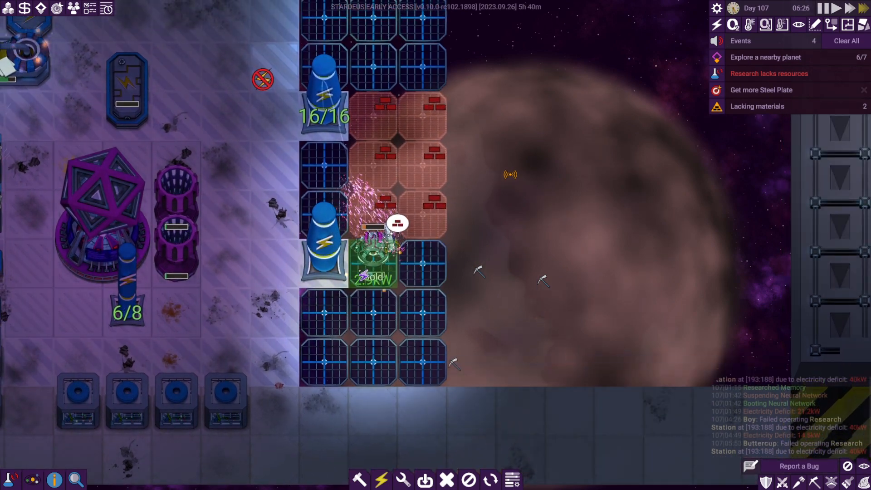
pyautogui.scroll(-3)
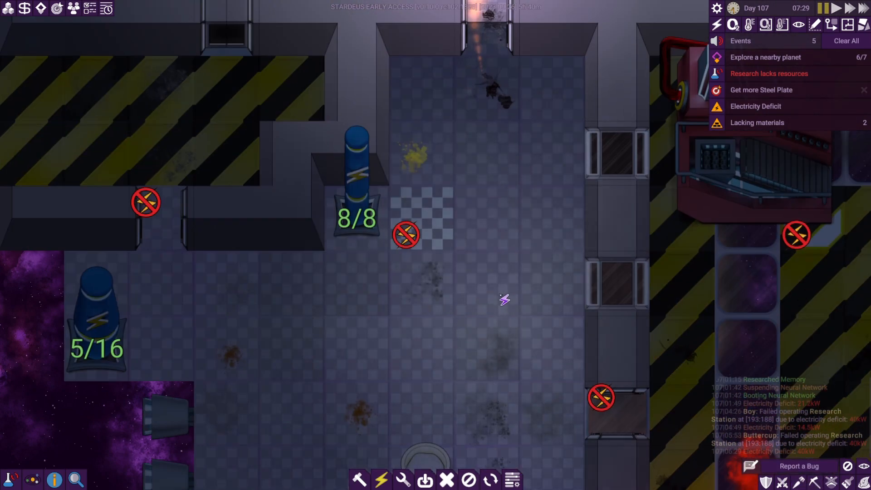
pyautogui.scroll(3)
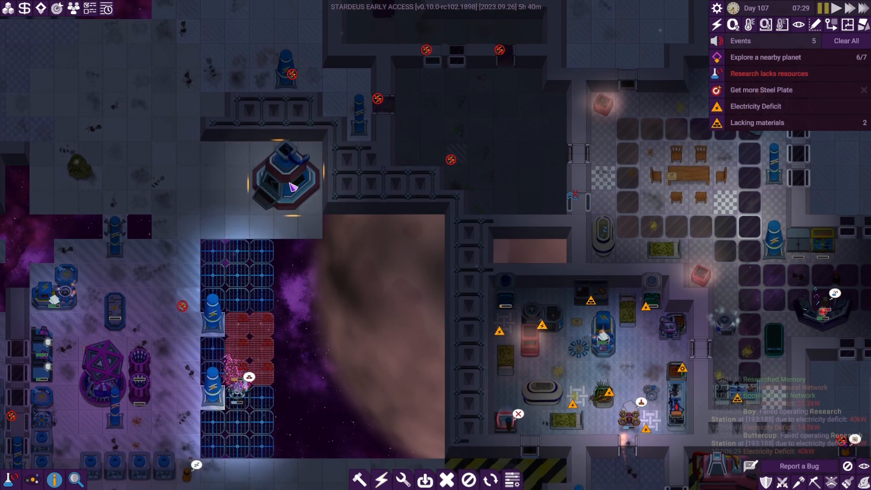
# - Inspect the steel plate furnace's production settings: iron ingredient, wanted 29/230
pyautogui.click(288, 184)
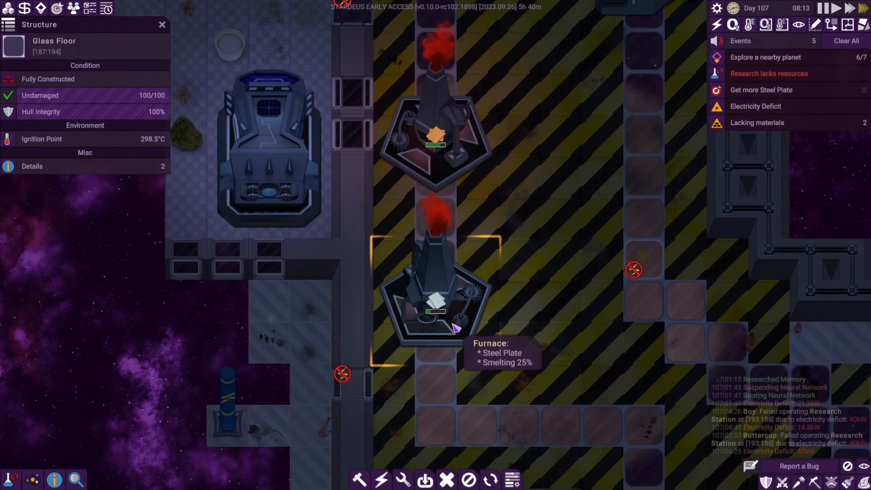
pyautogui.click(433, 300)
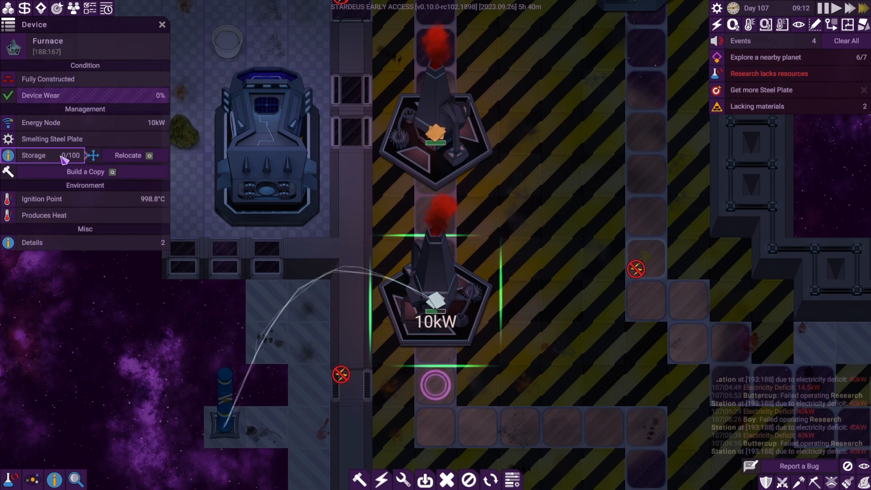
pyautogui.click(52, 139)
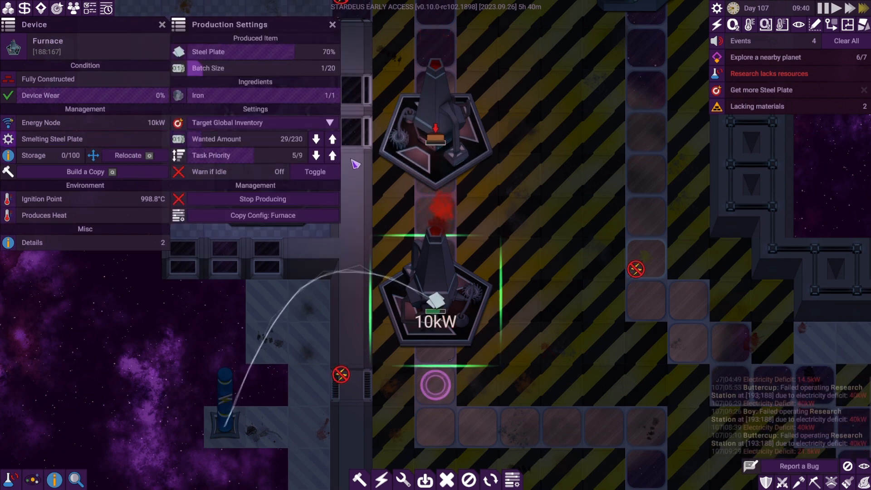
pyautogui.moveTo(316, 138)
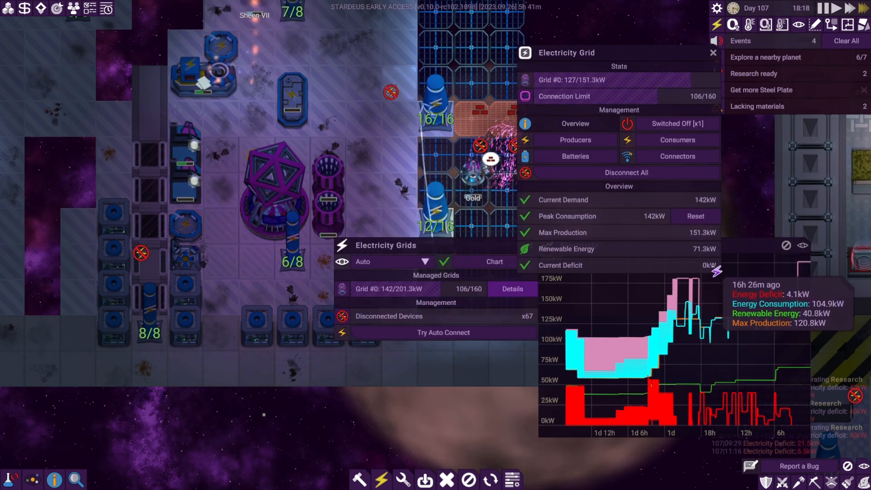
pyautogui.click(713, 52)
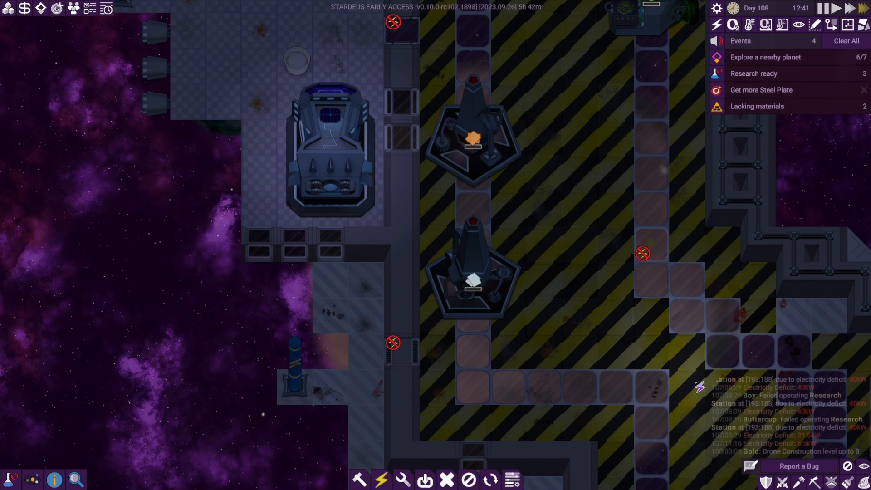
pyautogui.moveTo(40, 8)
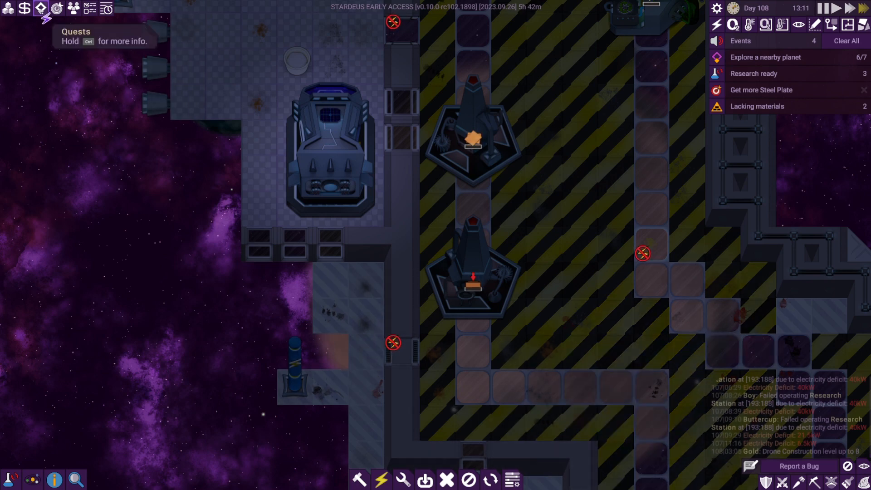
pyautogui.moveTo(39, 8)
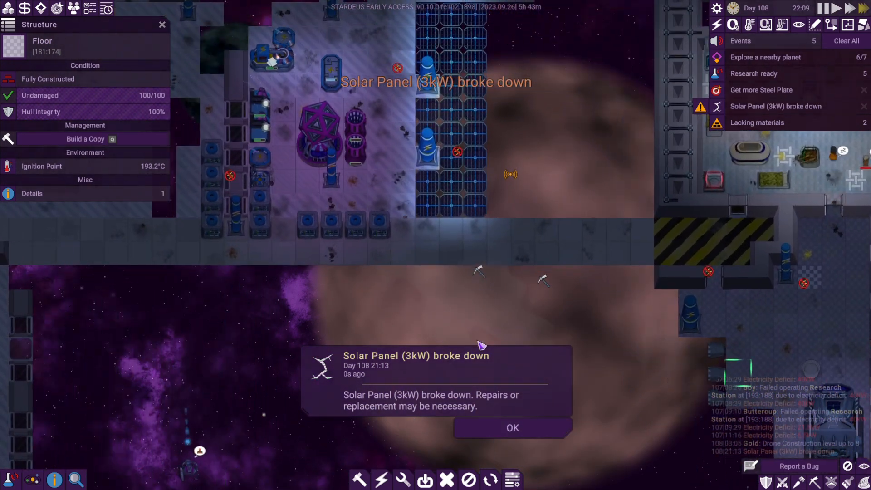
pyautogui.click(512, 428)
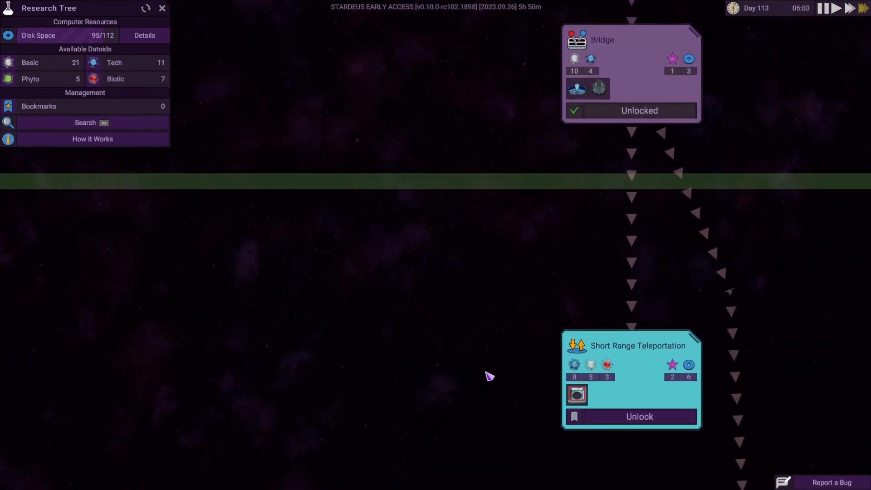
# - Unlock Stock Market research, acknowledge the unlock popup, and close the Research Tree
pyautogui.click(630, 416)
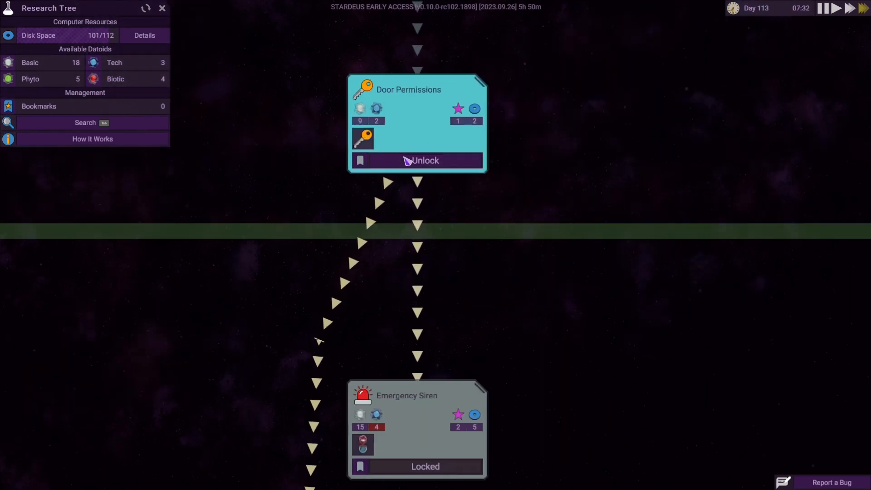
pyautogui.moveTo(556, 82)
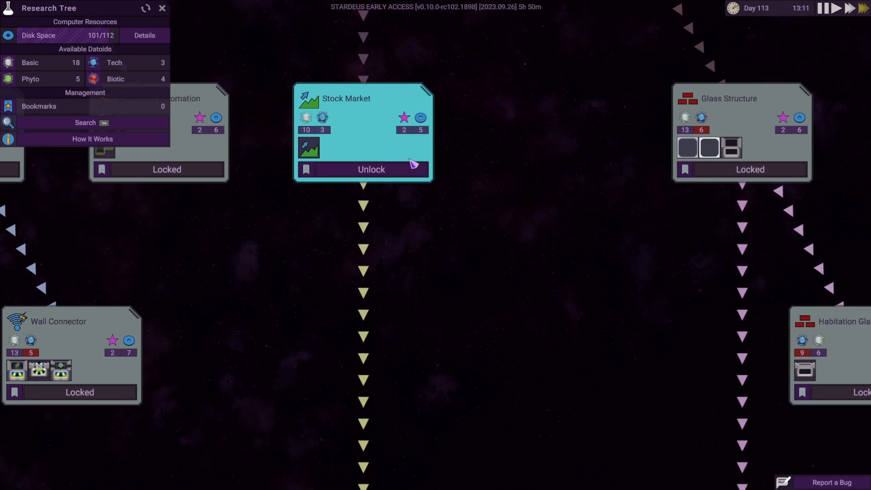
pyautogui.moveTo(308, 149)
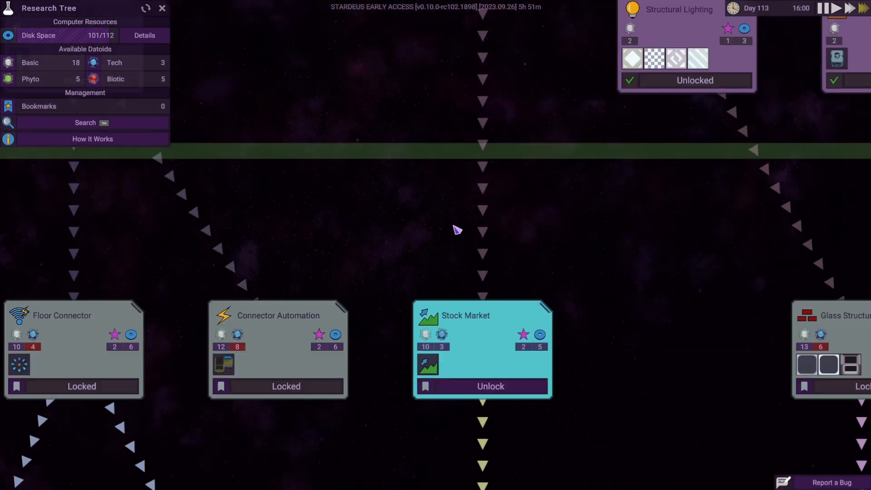
pyautogui.click(489, 386)
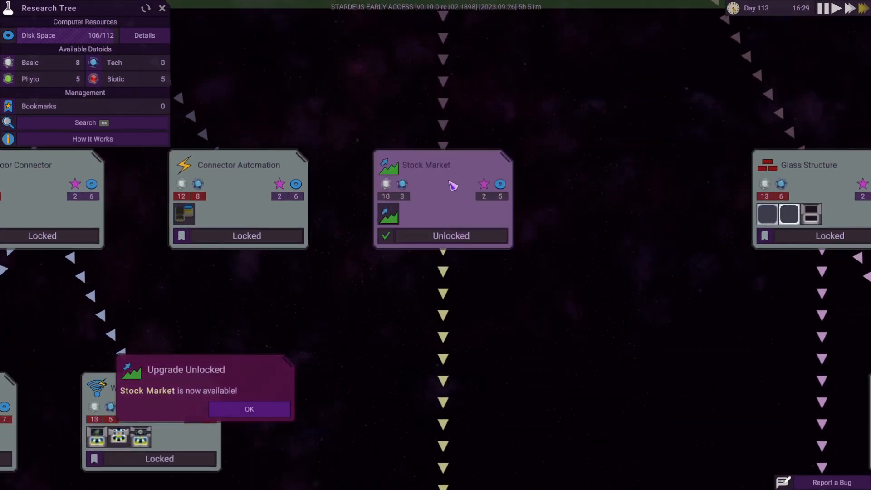
pyautogui.click(249, 409)
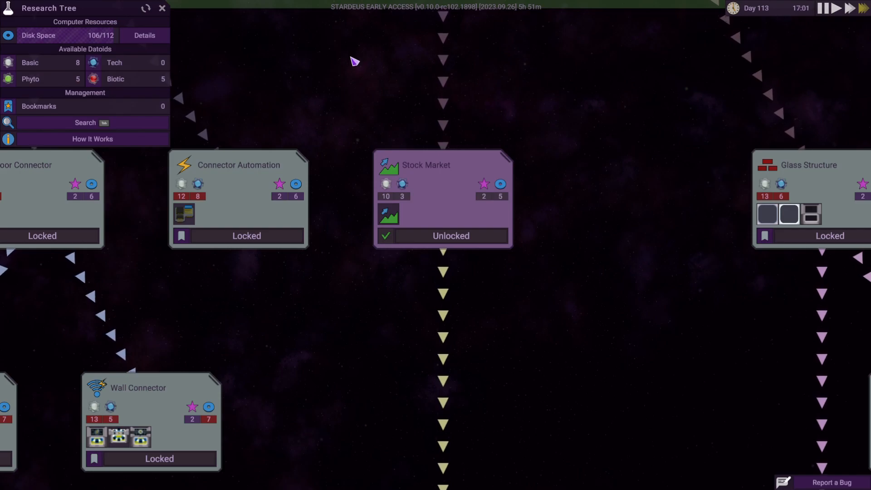
pyautogui.click(162, 8)
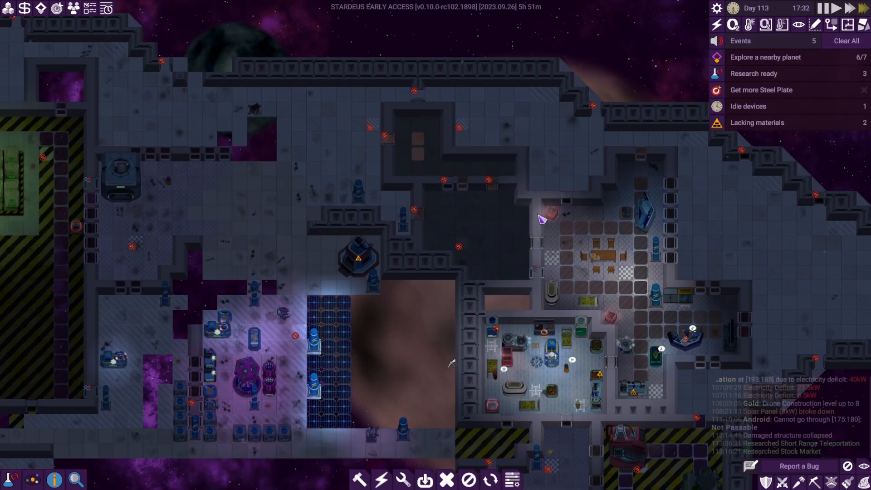
pyautogui.moveTo(686, 66)
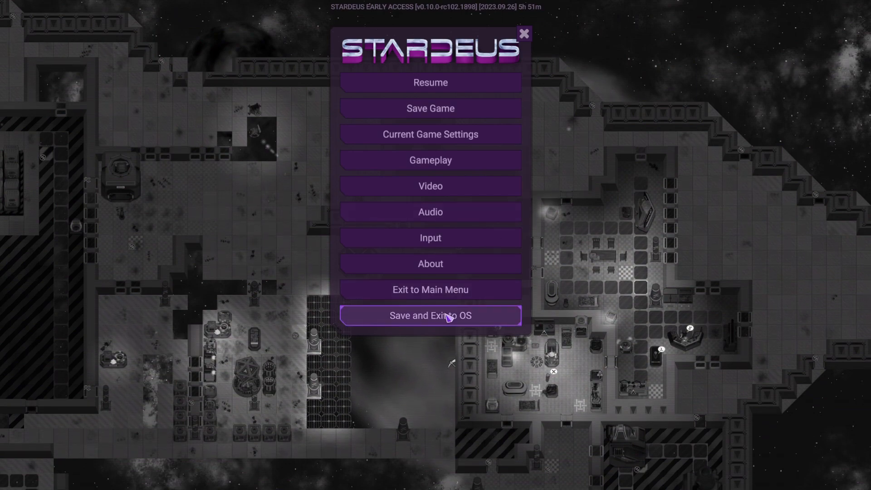
pyautogui.click(429, 83)
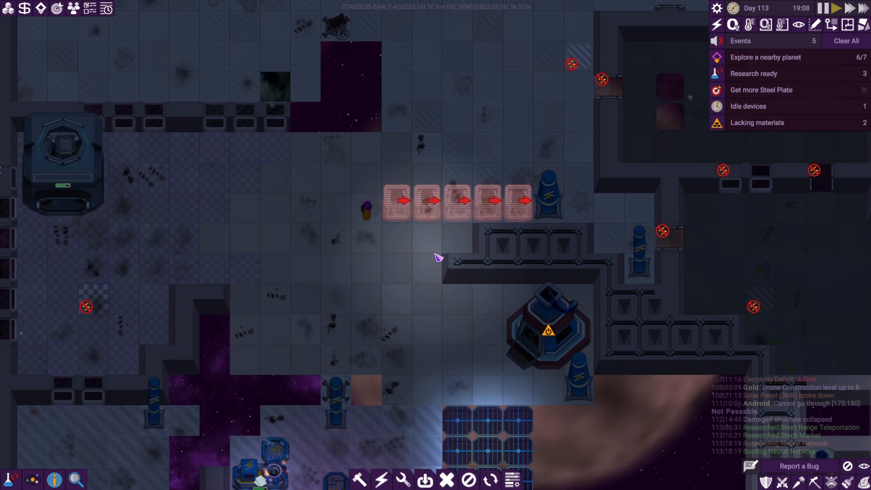
pyautogui.moveTo(399, 208)
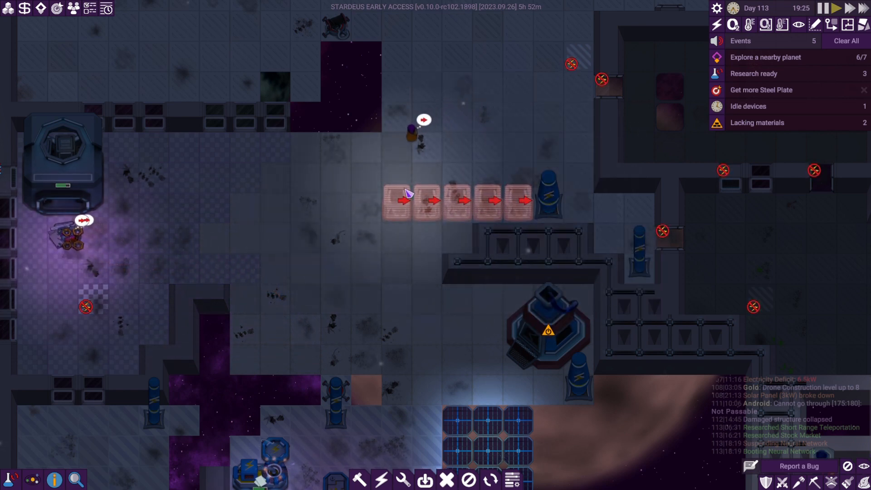
pyautogui.moveTo(519, 200)
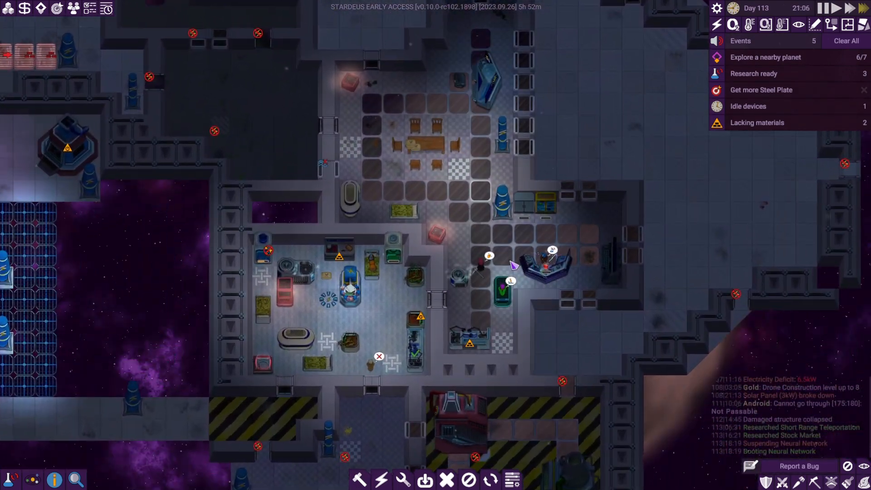
# - Set the Communicator's merchant beacon to search for an Ore Trader
pyautogui.click(611, 261)
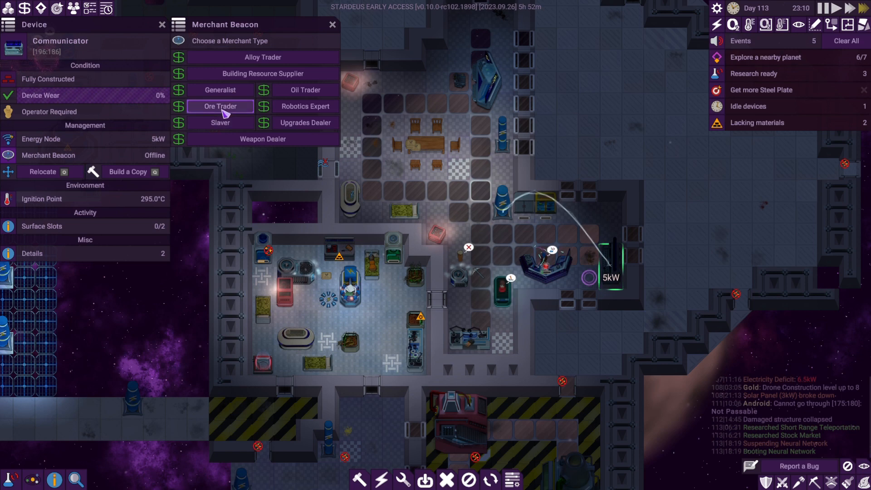
pyautogui.moveTo(225, 108)
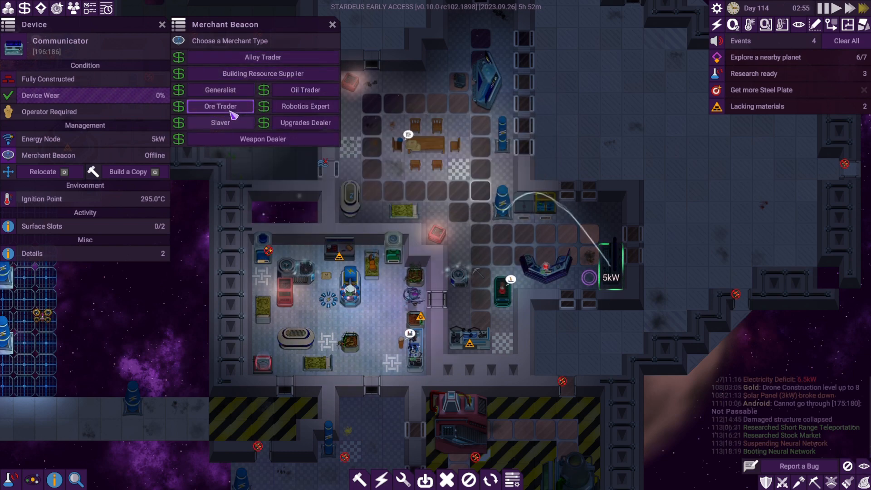
pyautogui.click(220, 106)
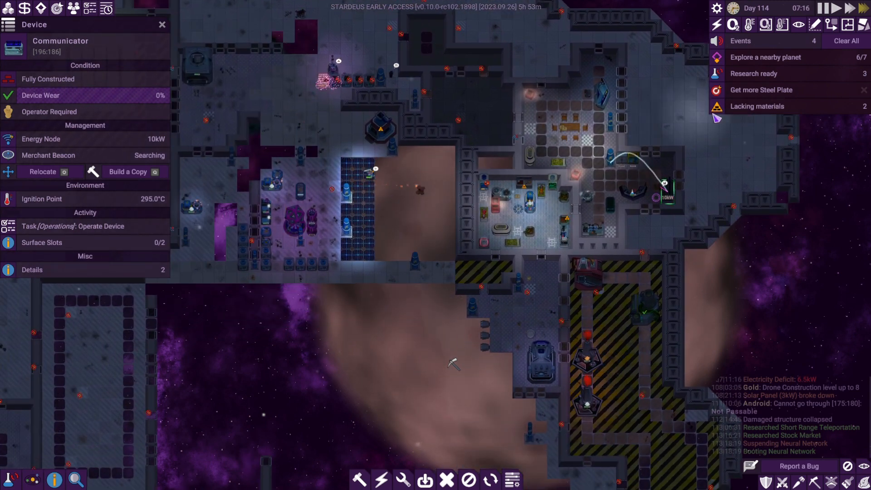
pyautogui.moveTo(755, 73)
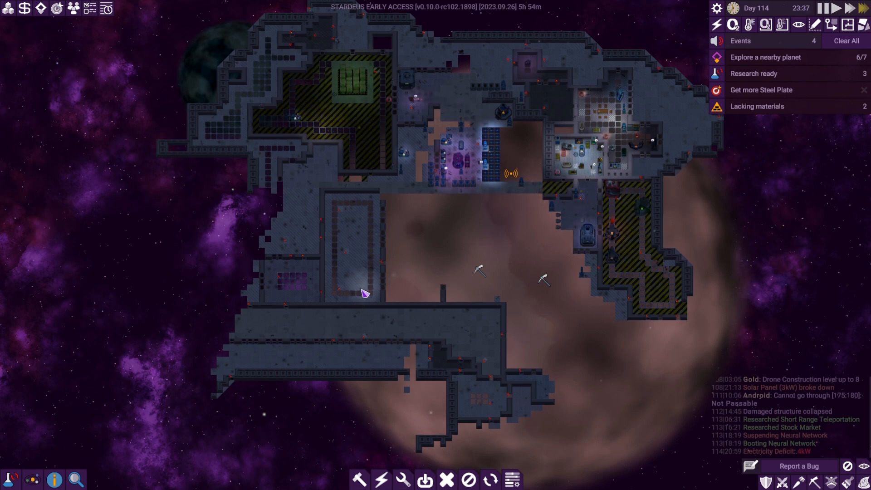
pyautogui.moveTo(25, 8)
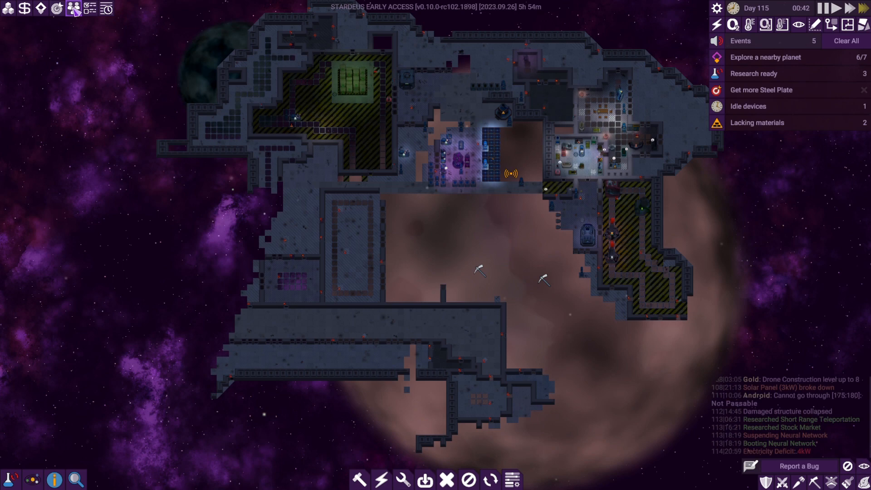
pyautogui.moveTo(107, 9)
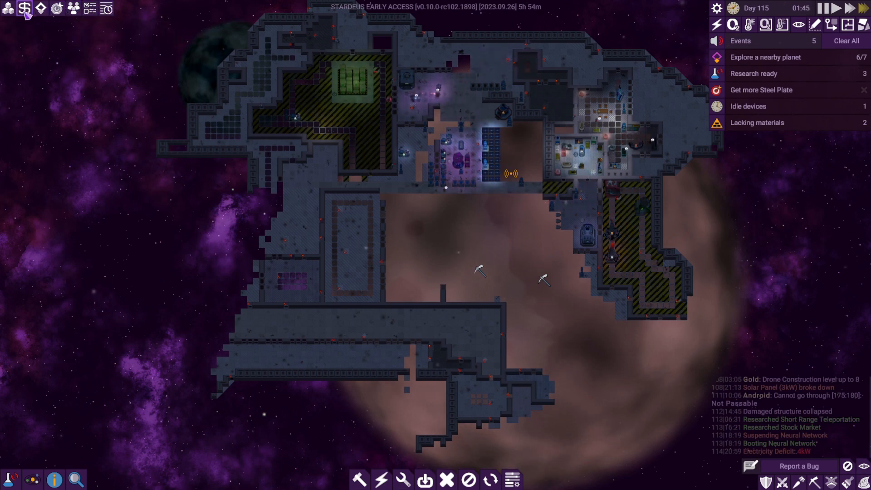
pyautogui.click(23, 9)
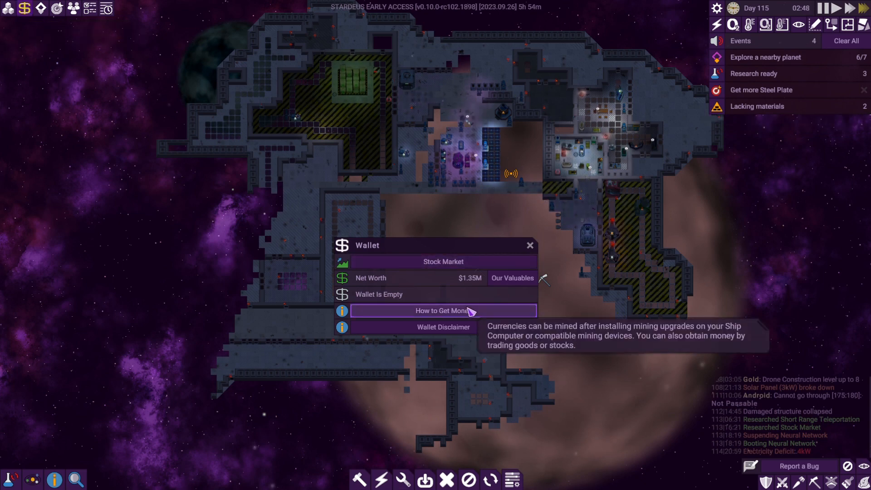
pyautogui.click(443, 261)
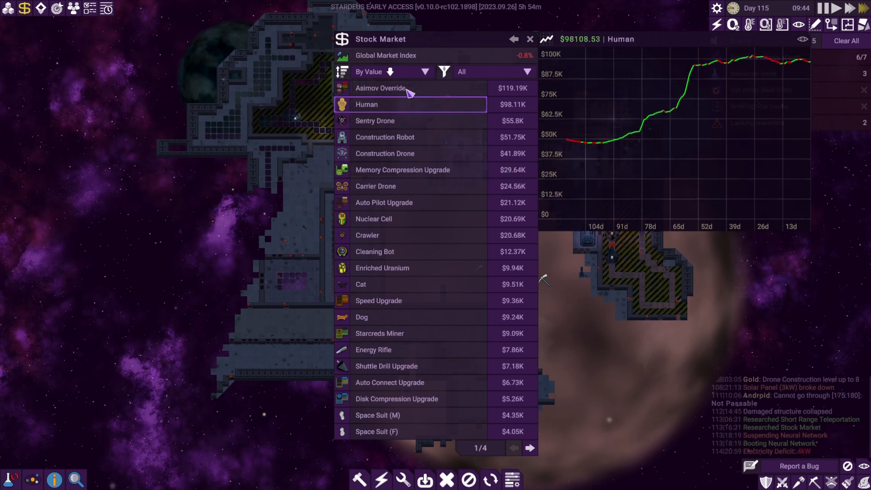
pyautogui.click(529, 39)
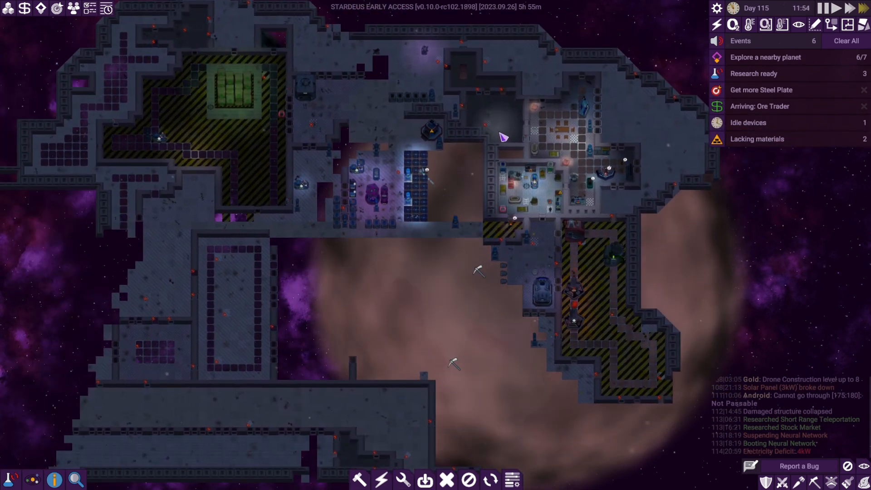
# - Browse the build menu's communications, special and facility device categories
pyautogui.click(733, 24)
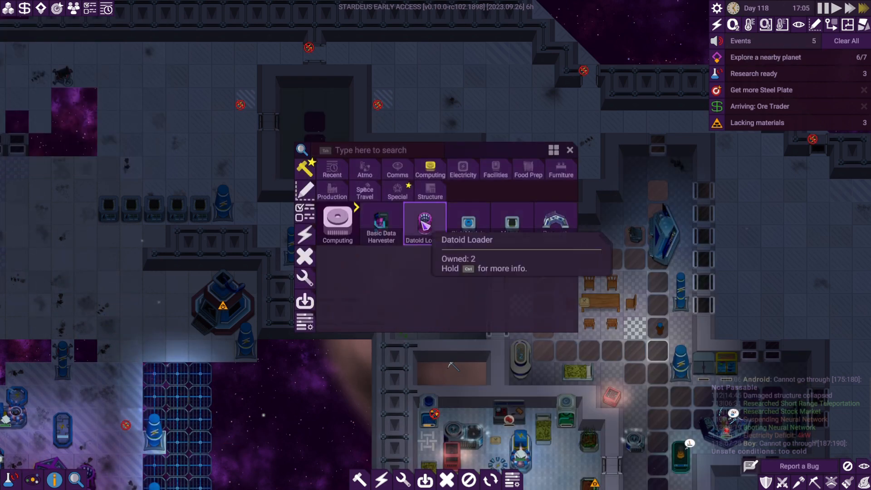
pyautogui.click(396, 169)
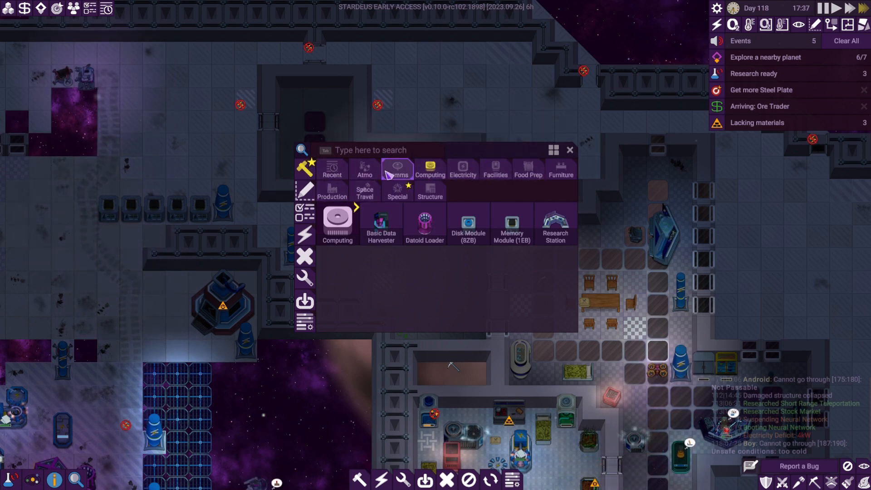
pyautogui.click(396, 191)
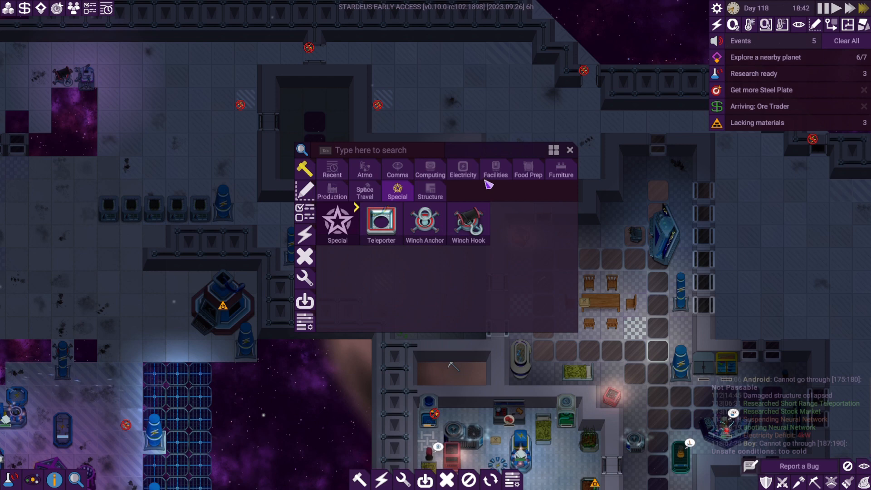
pyautogui.click(494, 169)
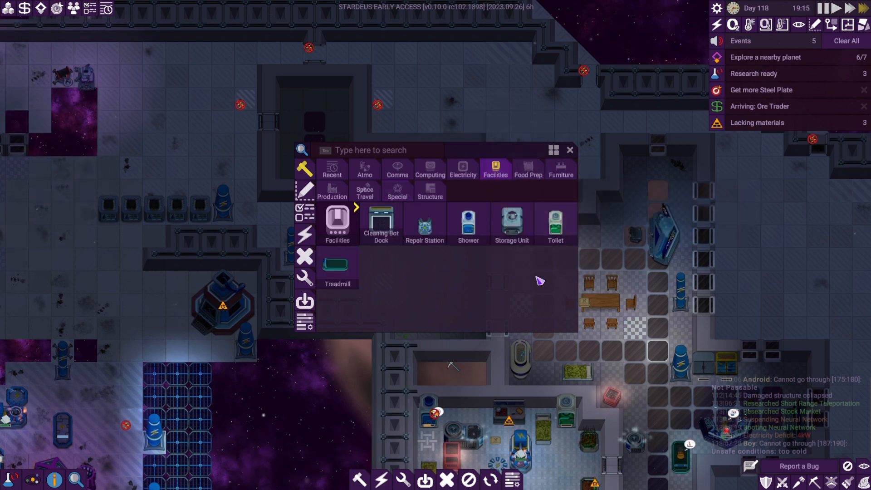
pyautogui.moveTo(381, 223)
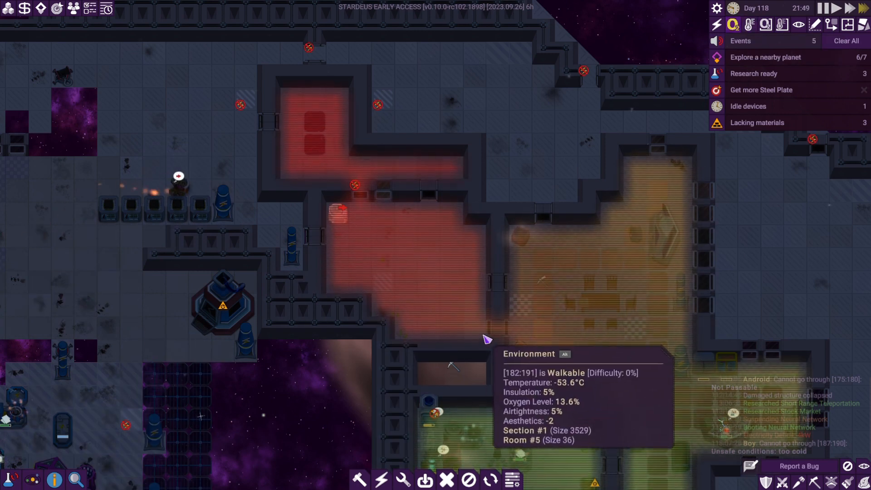
pyautogui.moveTo(567, 345)
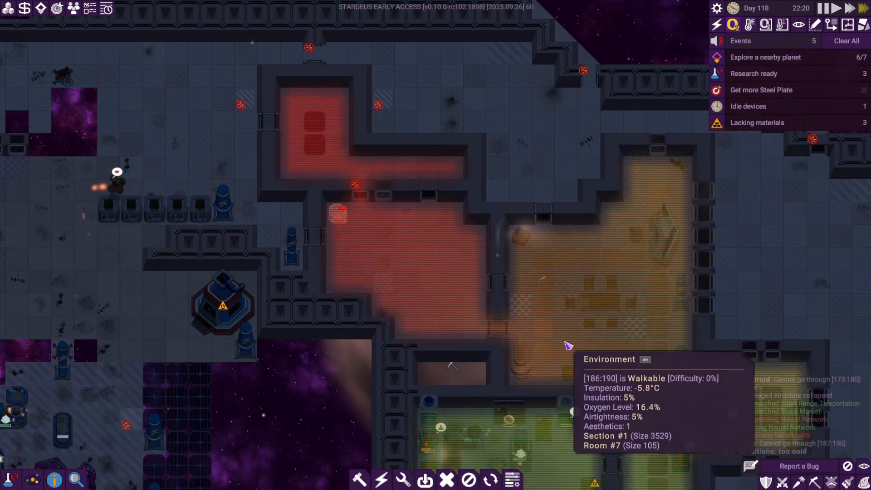
pyautogui.moveTo(577, 383)
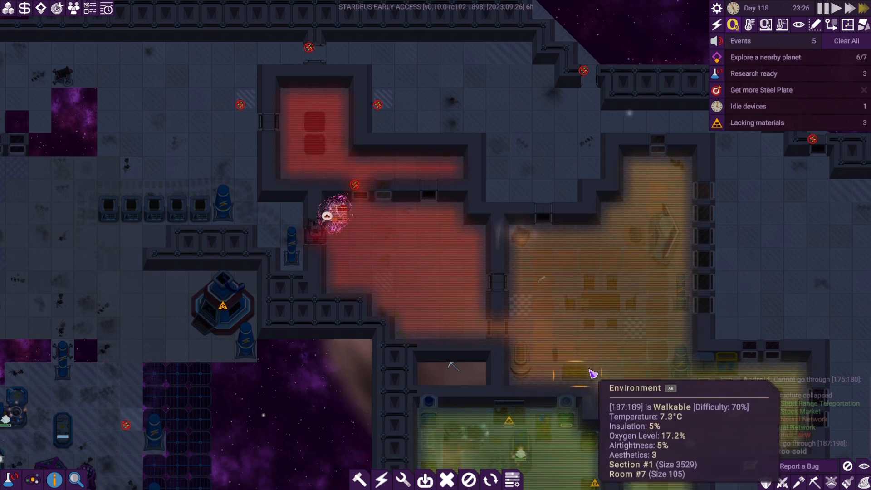
pyautogui.moveTo(262, 236)
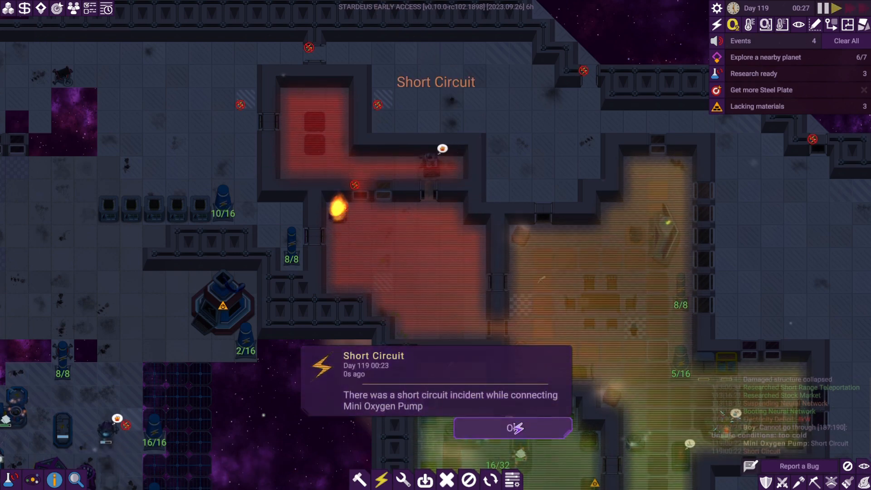
# - Dismiss the Short Circuit report about the Mini Oxygen Pump
pyautogui.click(511, 428)
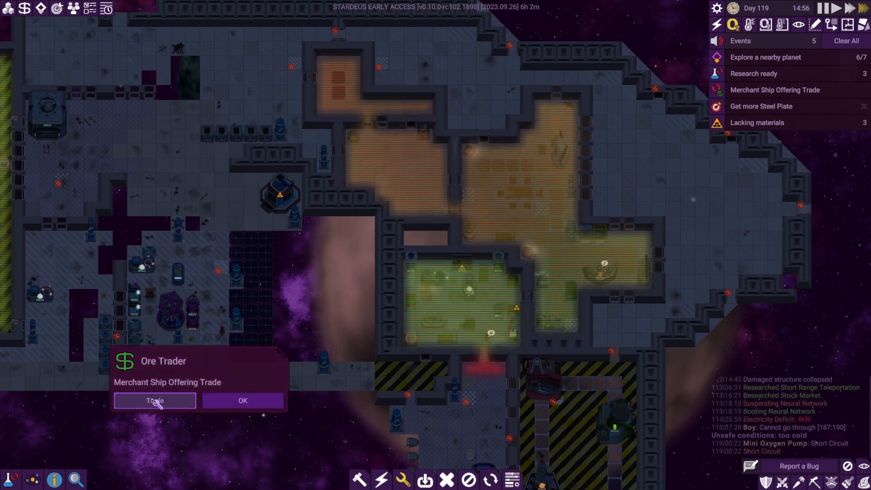
# - Open the Ore Trader's trade window and close it without trading
pyautogui.click(154, 401)
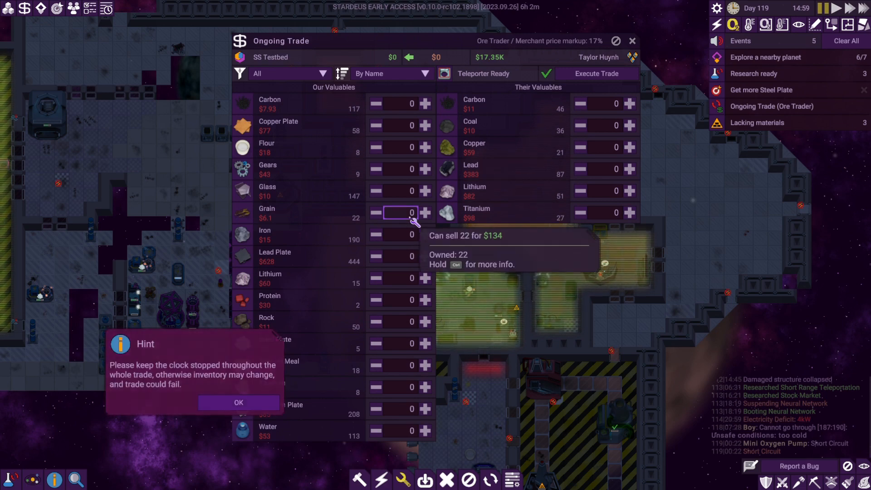
pyautogui.moveTo(530, 213)
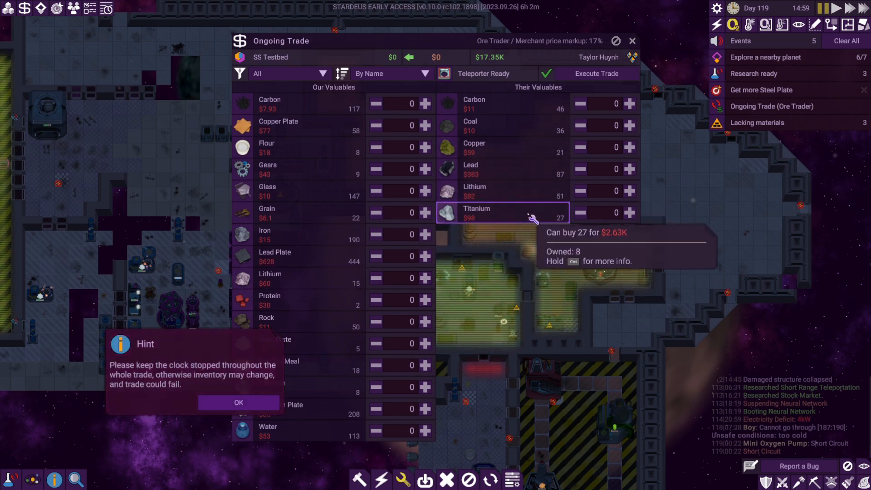
pyautogui.moveTo(333, 344)
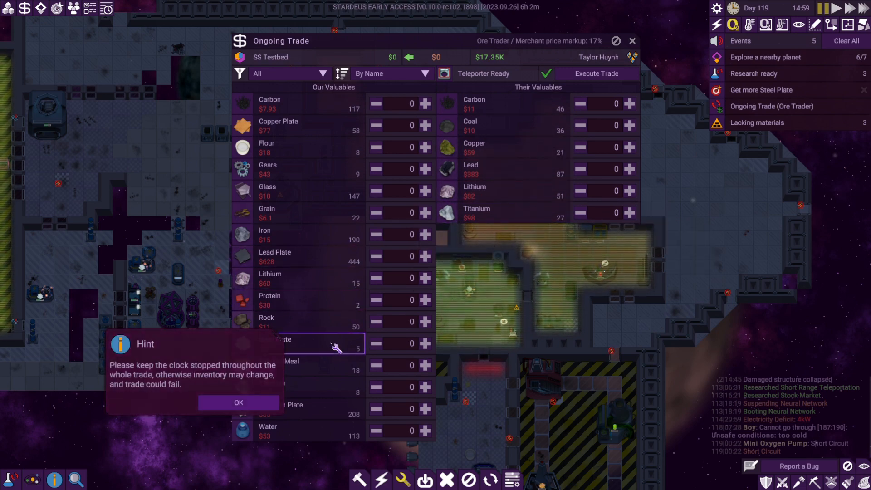
pyautogui.click(239, 402)
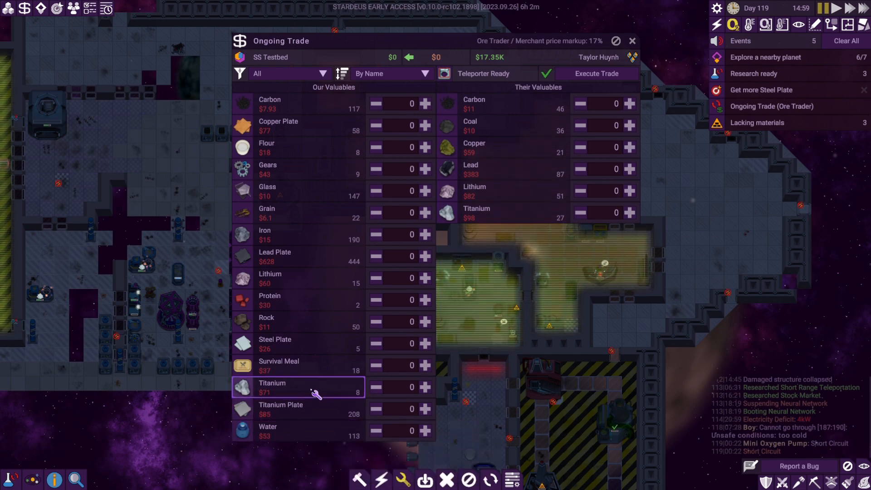
pyautogui.moveTo(298, 257)
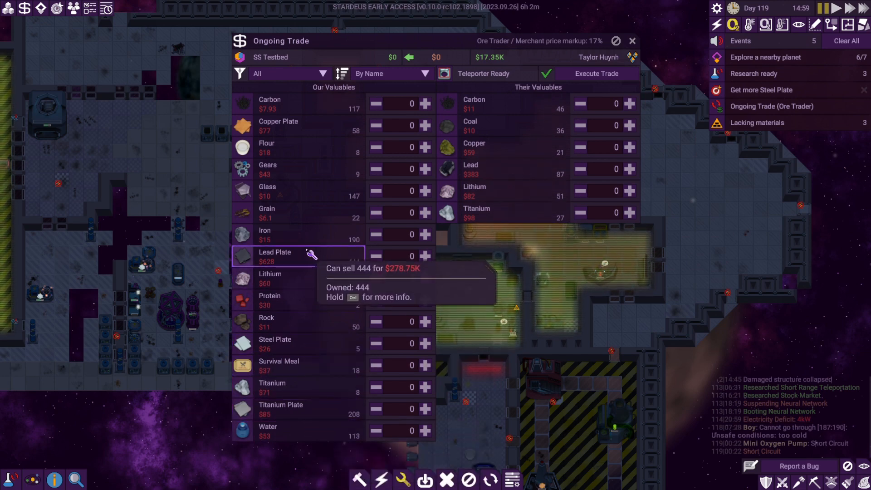
pyautogui.moveTo(580, 104)
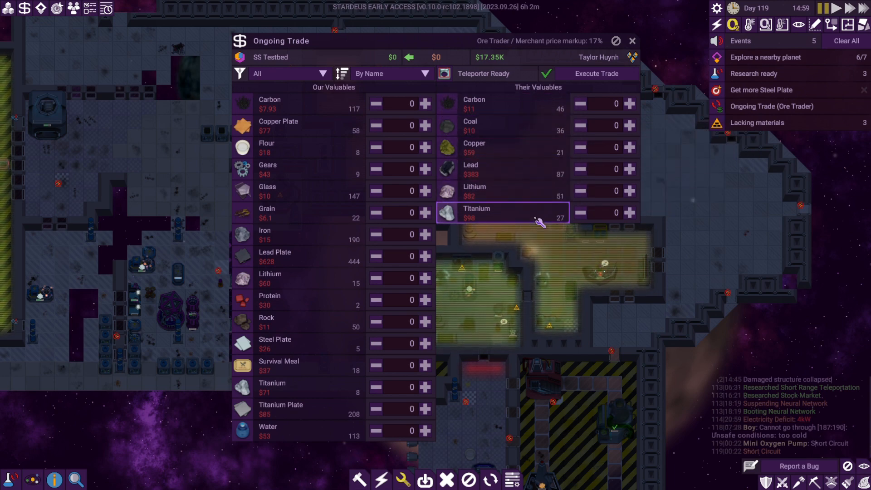
pyautogui.moveTo(541, 214)
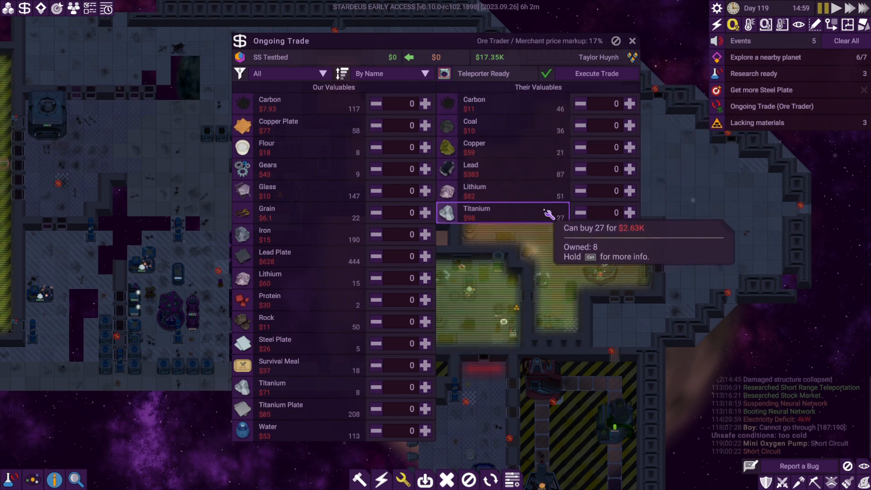
pyautogui.moveTo(550, 77)
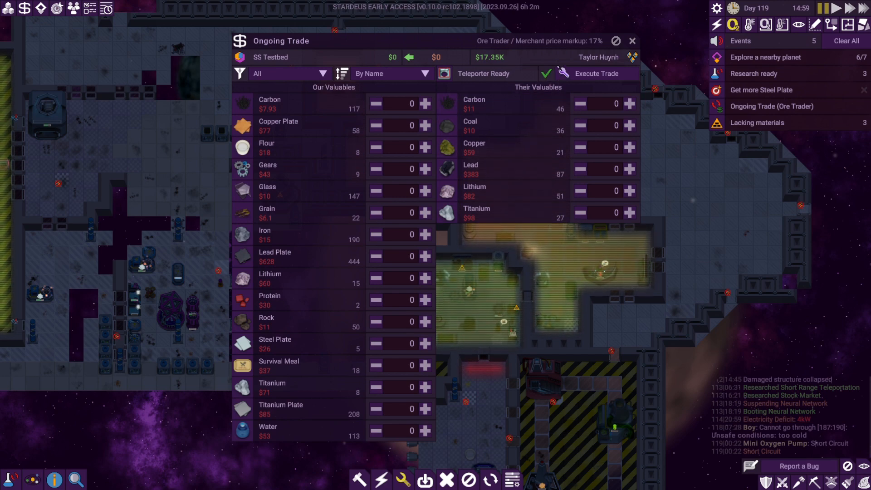
pyautogui.moveTo(616, 42)
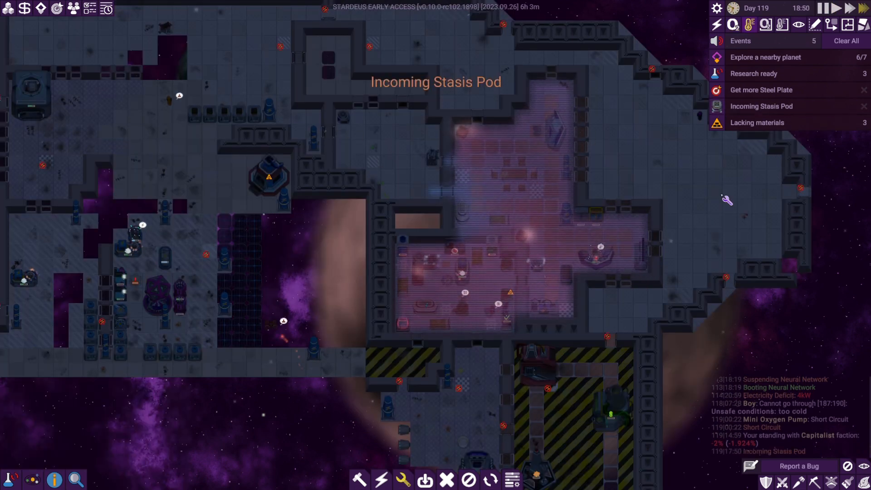
pyautogui.click(359, 479)
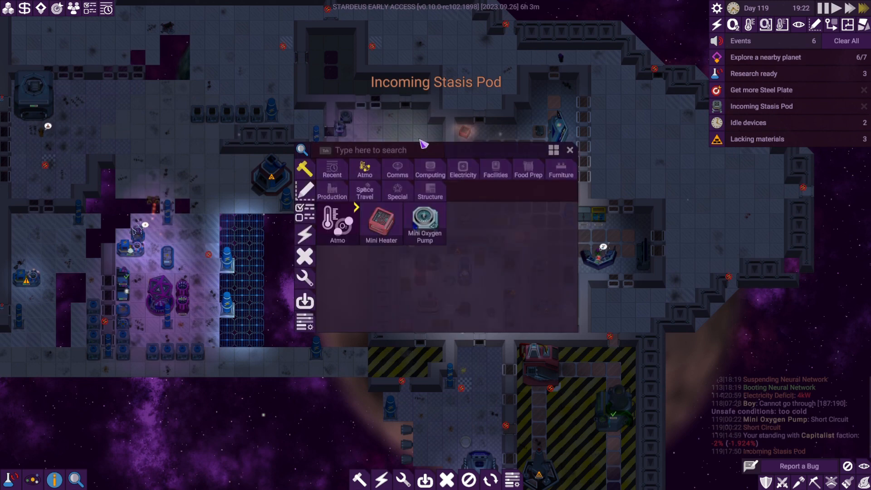
pyautogui.click(569, 150)
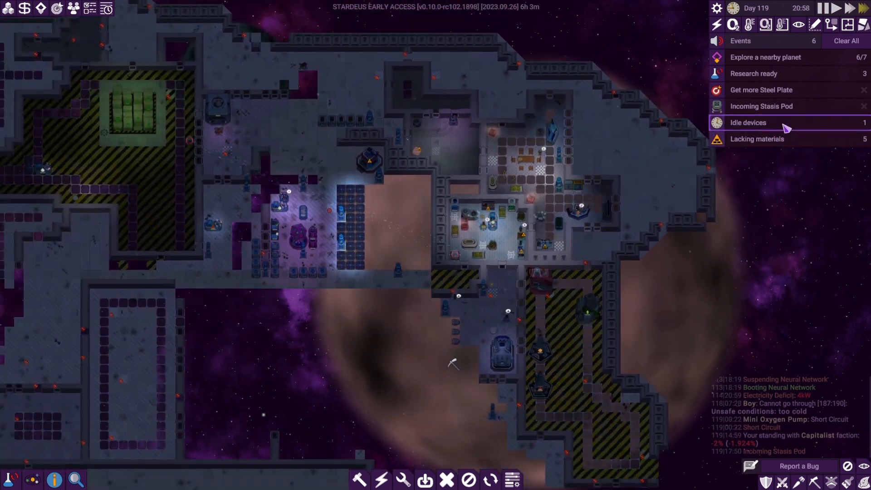
pyautogui.click(761, 106)
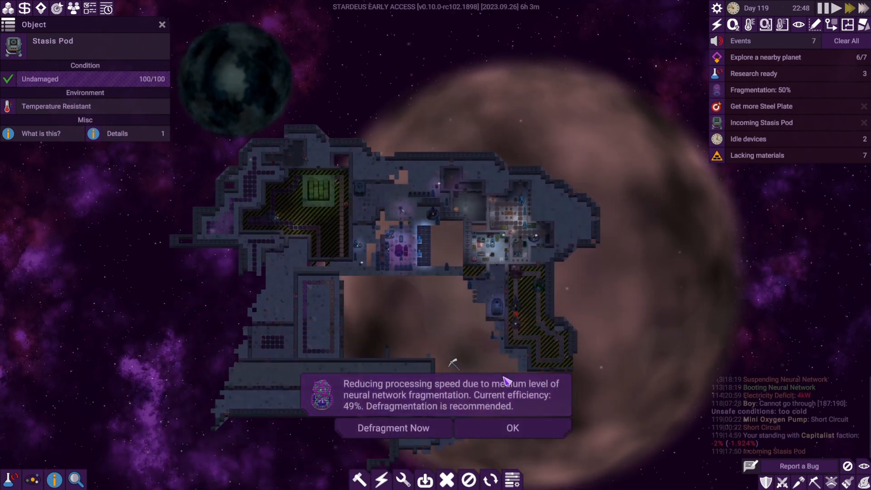
pyautogui.moveTo(393, 428)
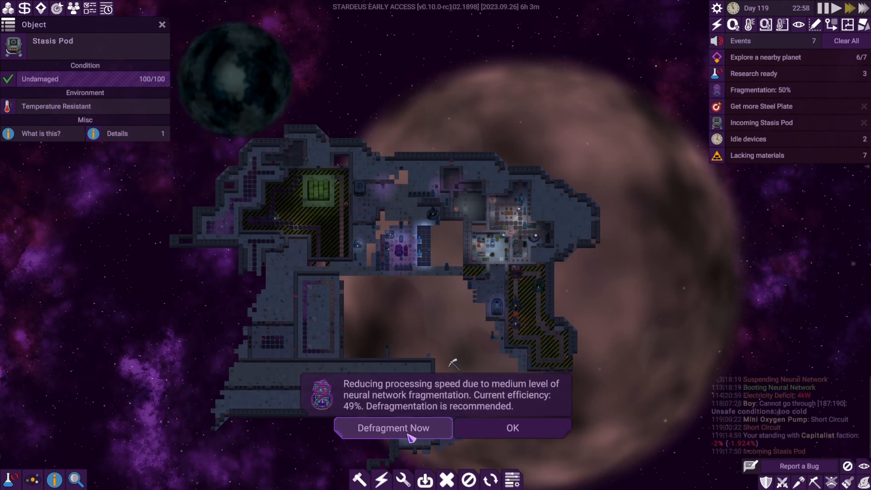
# - Choose Defragment Now in the neural network fragmentation warning
pyautogui.click(392, 428)
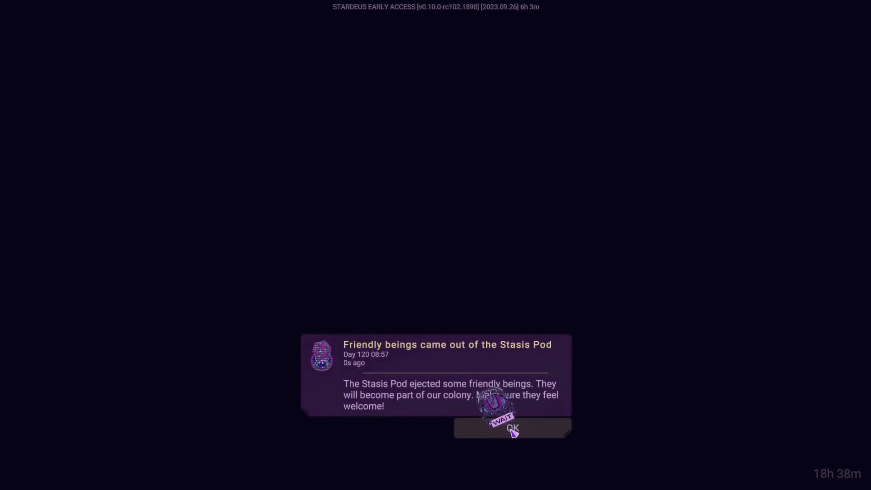
# - Dismiss the stasis pod notice, check the Friendly beings event details, and close the log
pyautogui.click(511, 428)
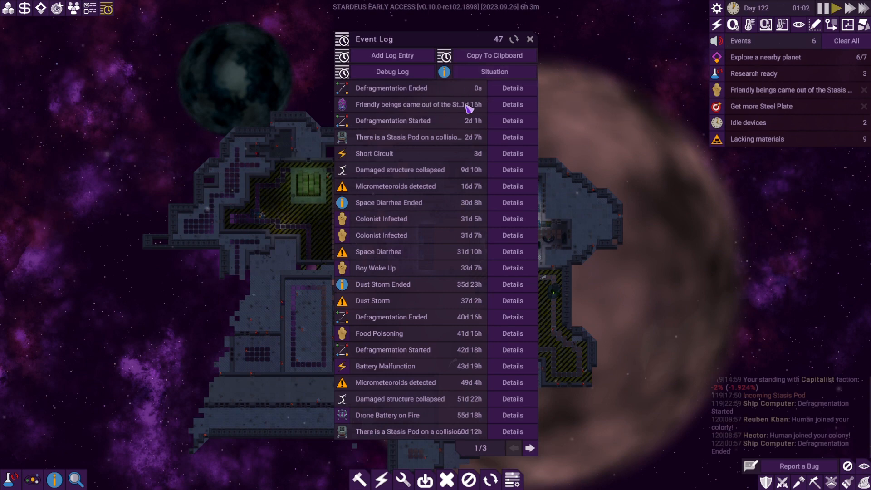
pyautogui.click(512, 104)
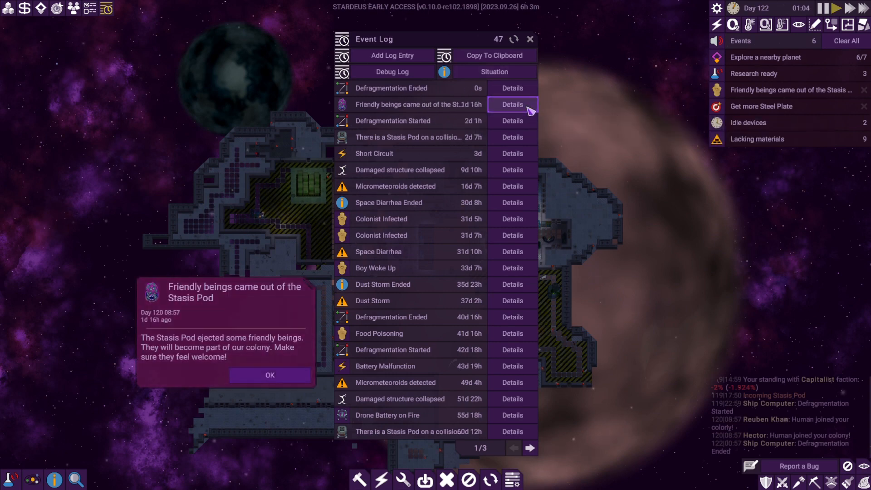
pyautogui.click(270, 375)
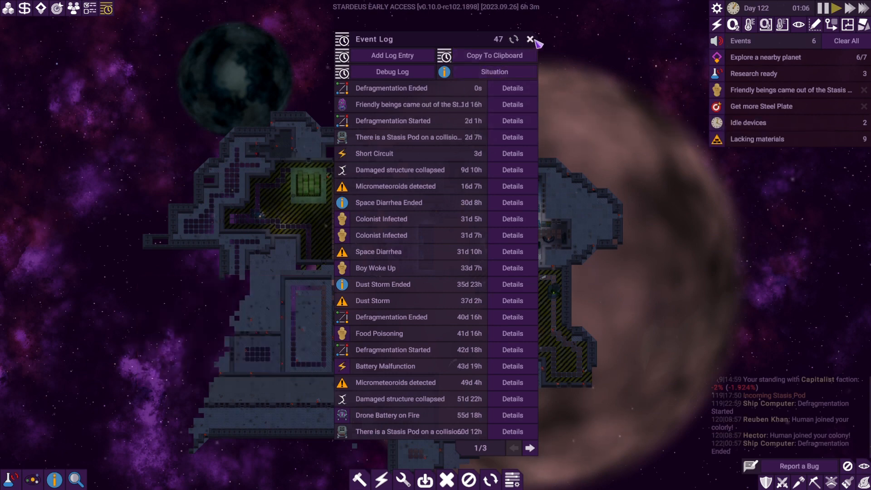
pyautogui.click(531, 39)
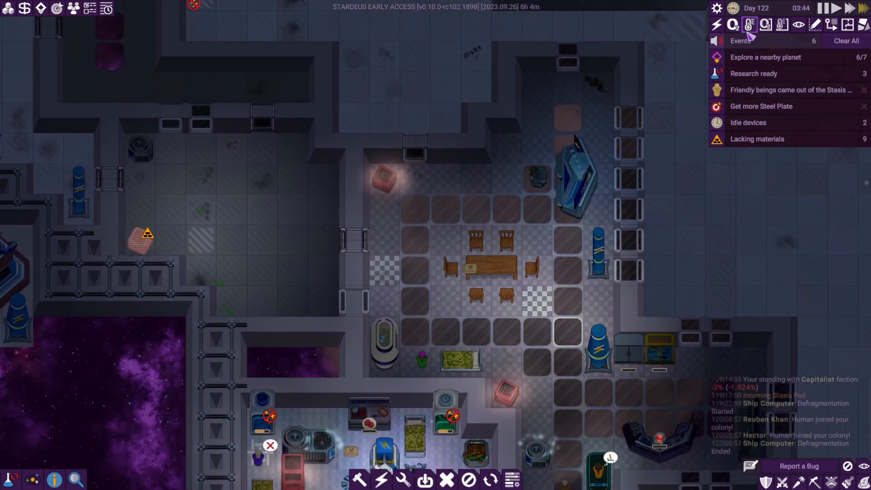
pyautogui.click(733, 24)
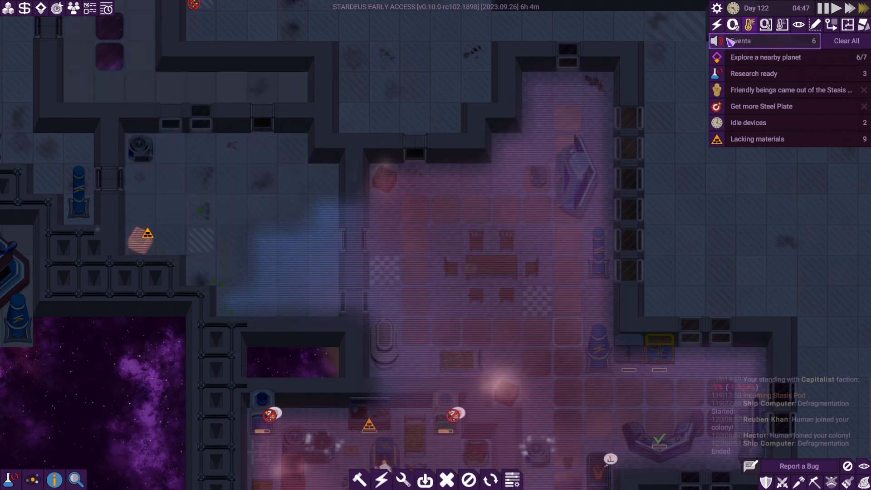
pyautogui.click(750, 24)
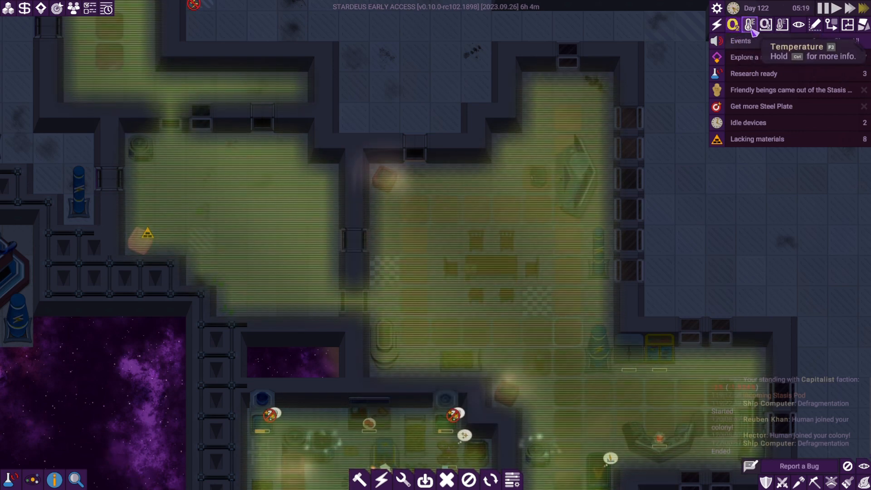
pyautogui.click(733, 24)
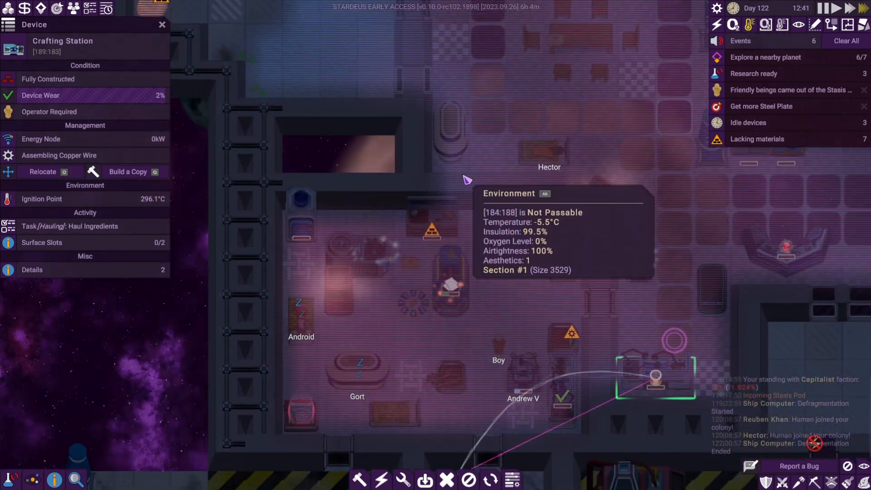
pyautogui.click(59, 155)
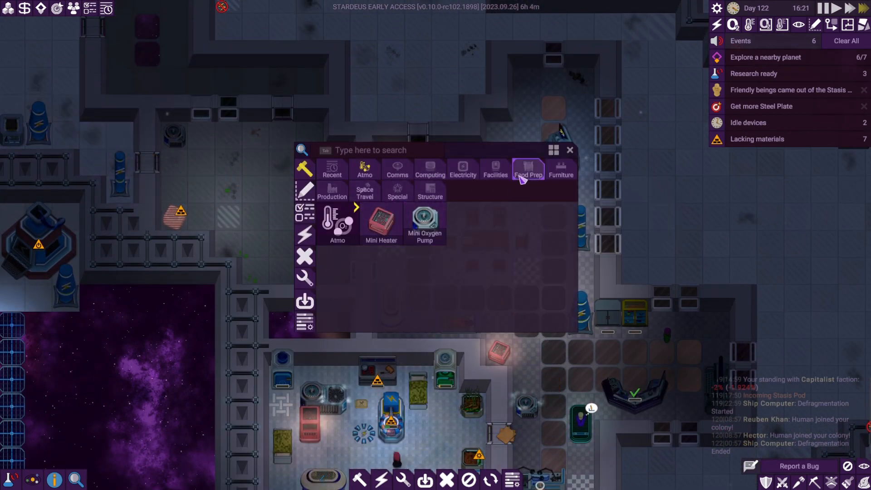
pyautogui.click(569, 150)
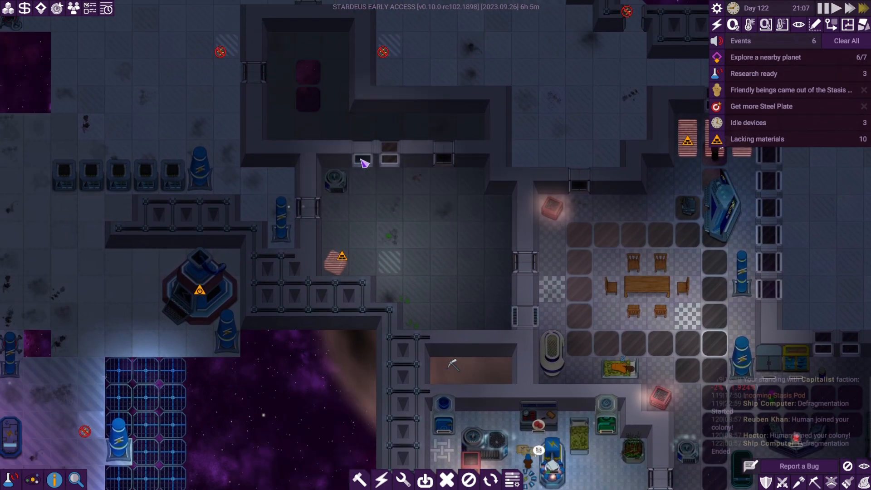
pyautogui.moveTo(430, 160)
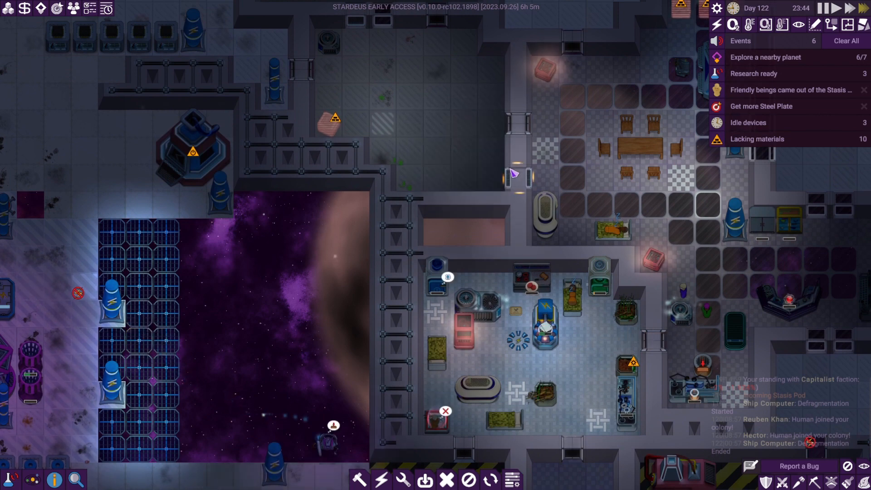
pyautogui.click(359, 480)
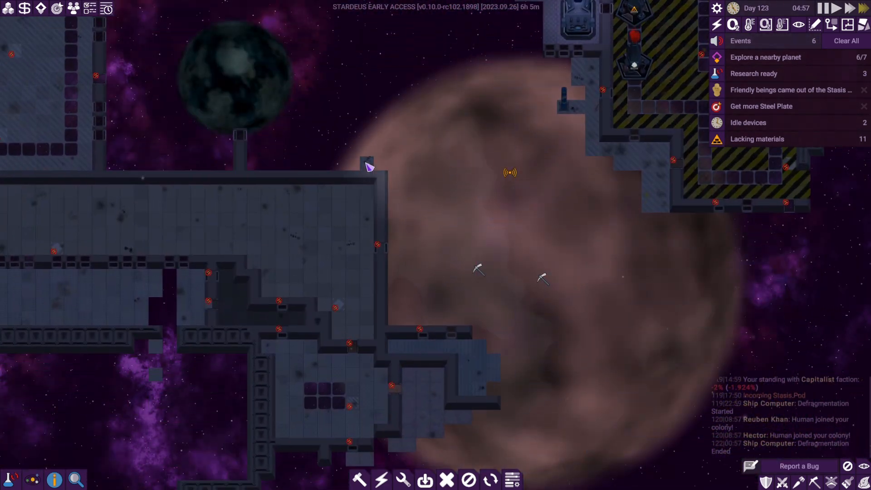
# - Start outlining the new room's walls on the hull and dismiss the Hector clone popup
pyautogui.click(425, 479)
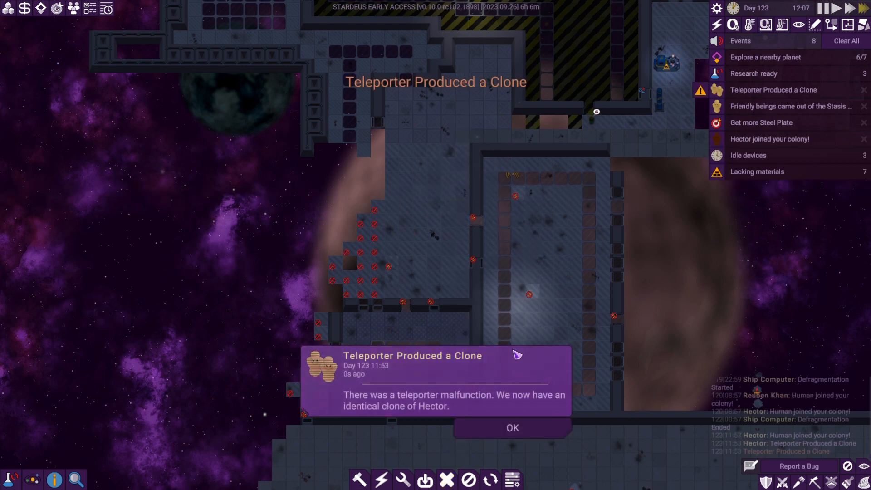
pyautogui.click(511, 427)
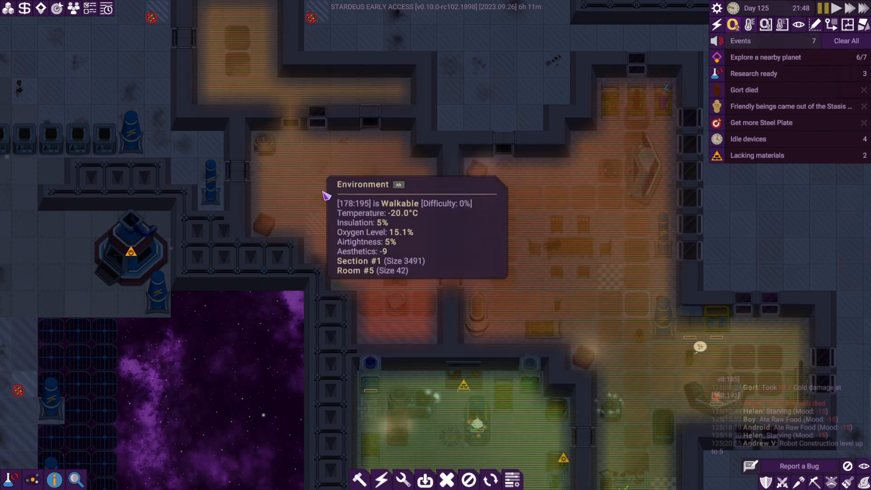
pyautogui.click(733, 24)
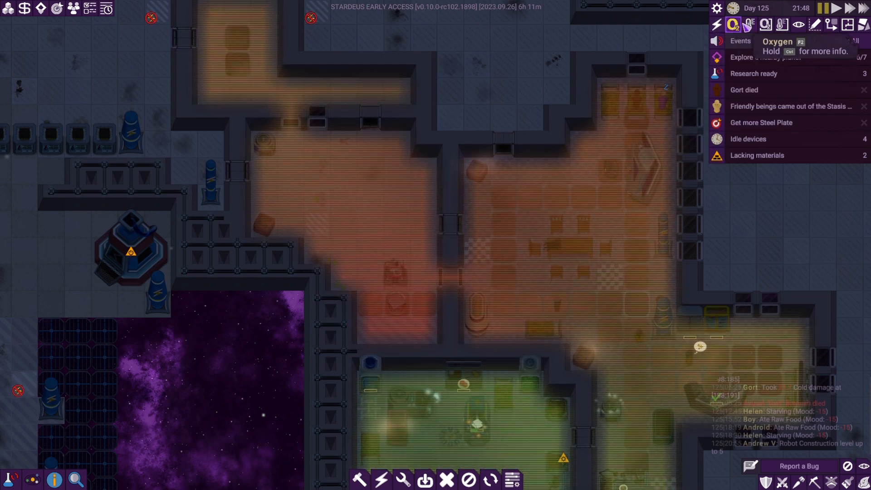
pyautogui.click(749, 24)
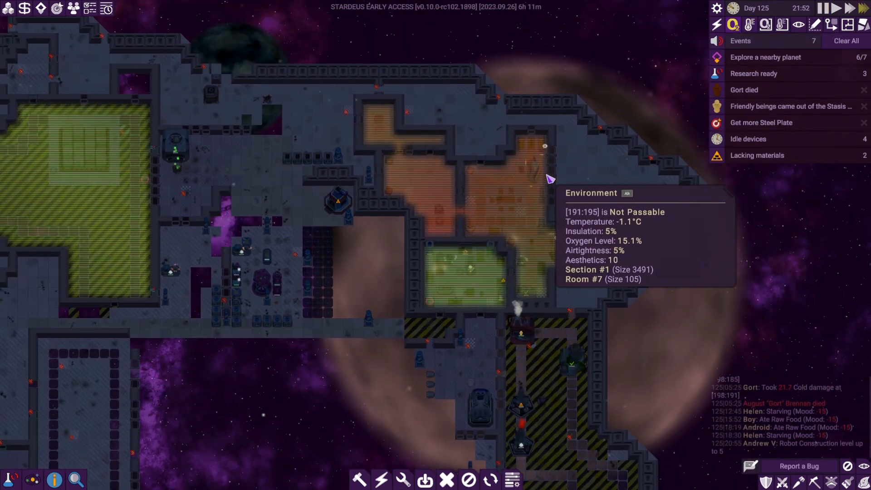
pyautogui.moveTo(510, 229)
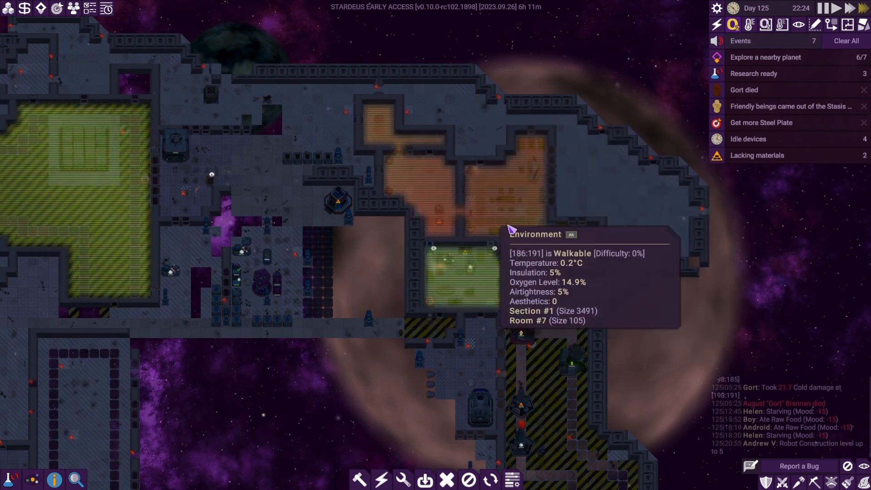
pyautogui.moveTo(450, 217)
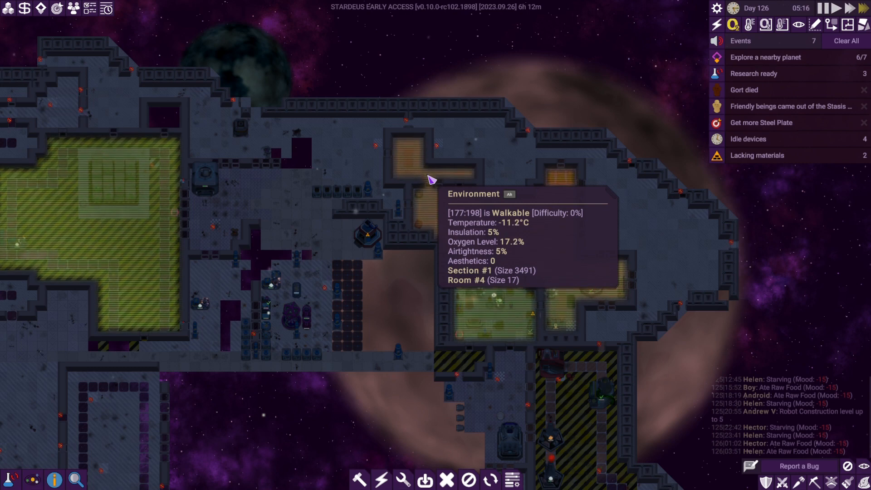
pyautogui.moveTo(514, 211)
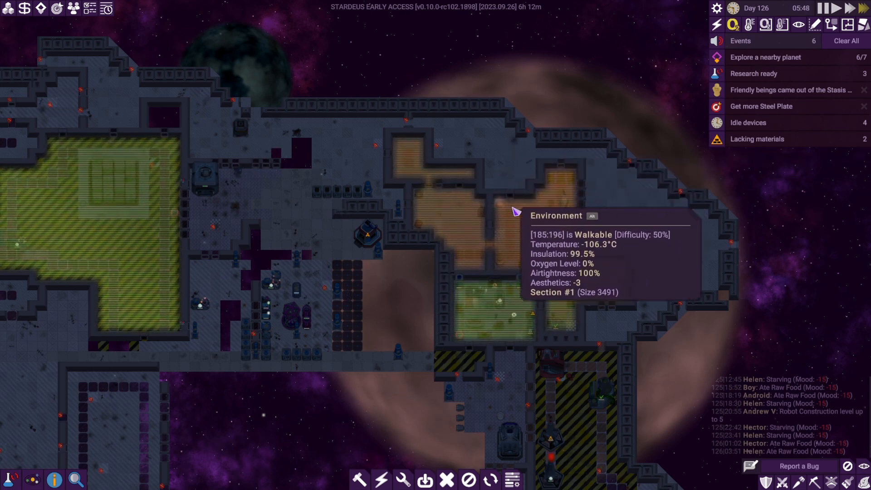
pyautogui.moveTo(517, 185)
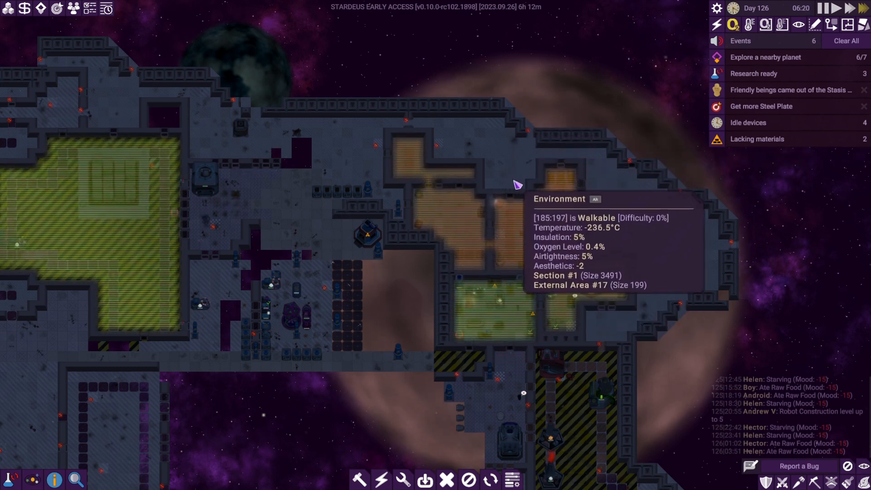